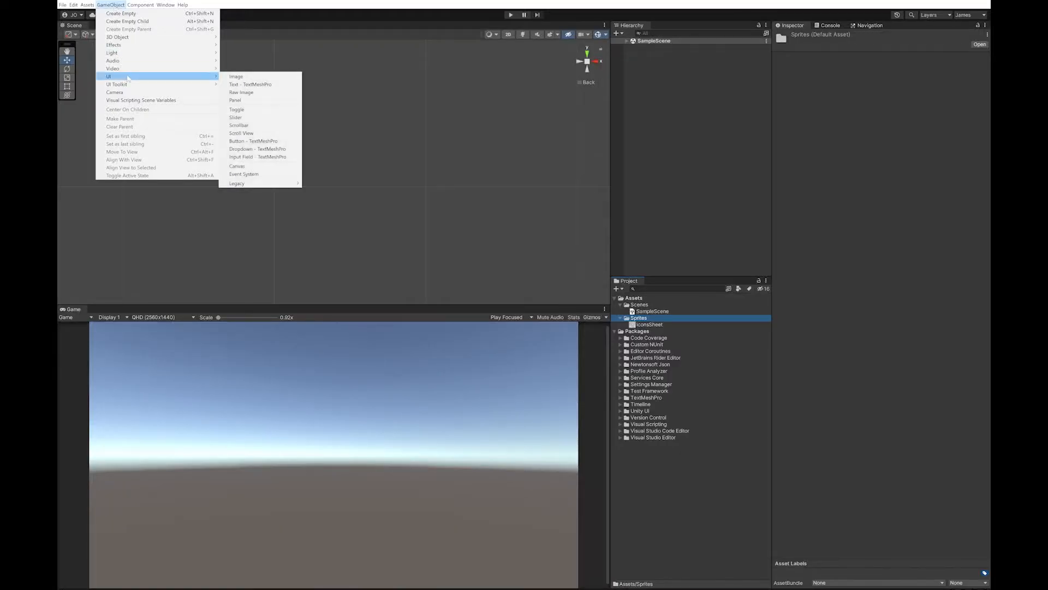
# Add a Text - TextMeshPro UI object (creating a Canvas) and import TMP Essentials.
pyautogui.click(252, 84)
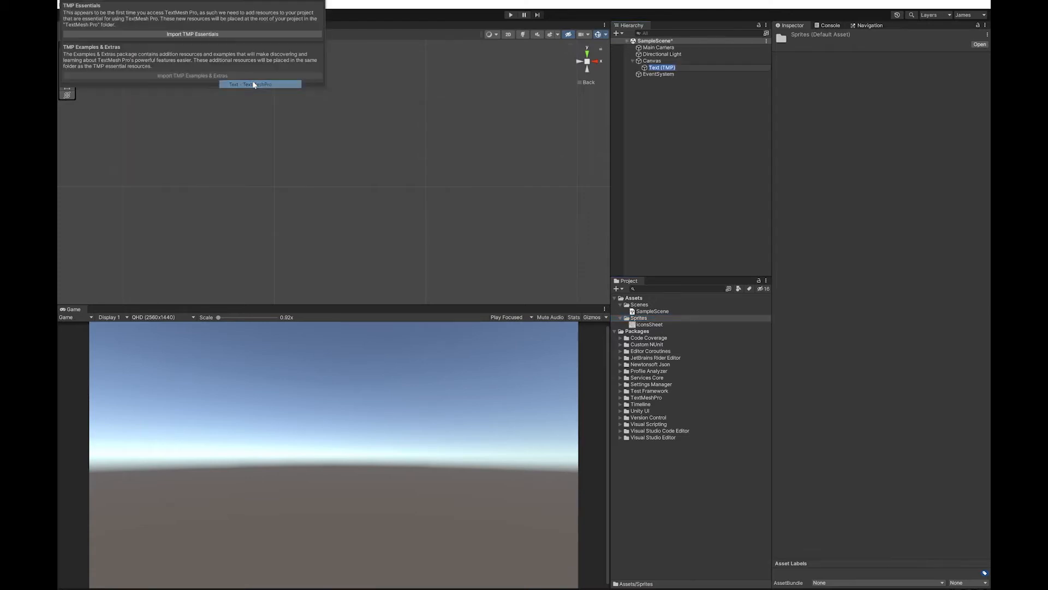
pyautogui.click(661, 67)
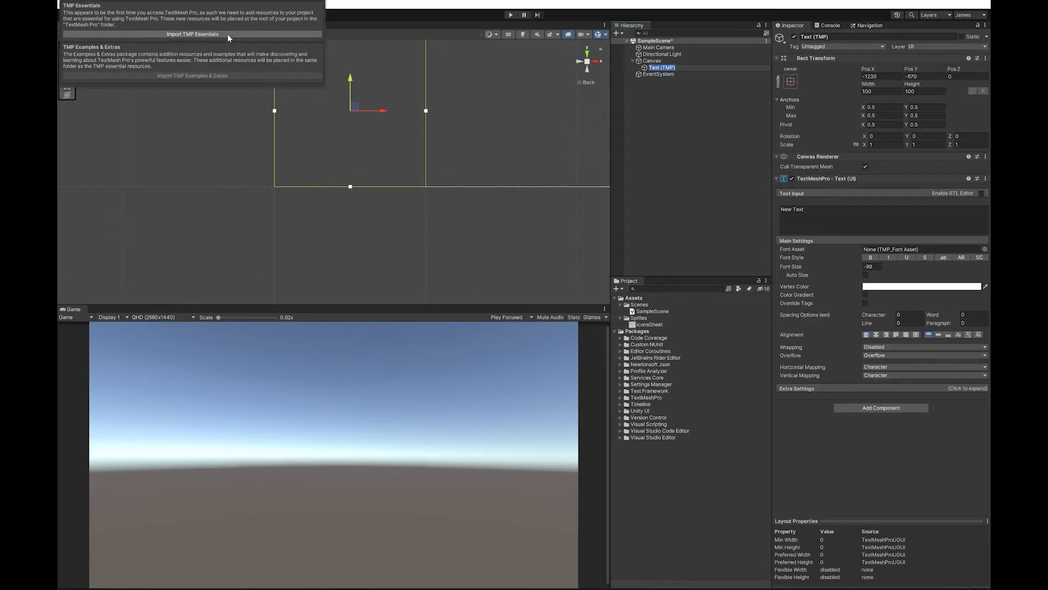
pyautogui.click(192, 34)
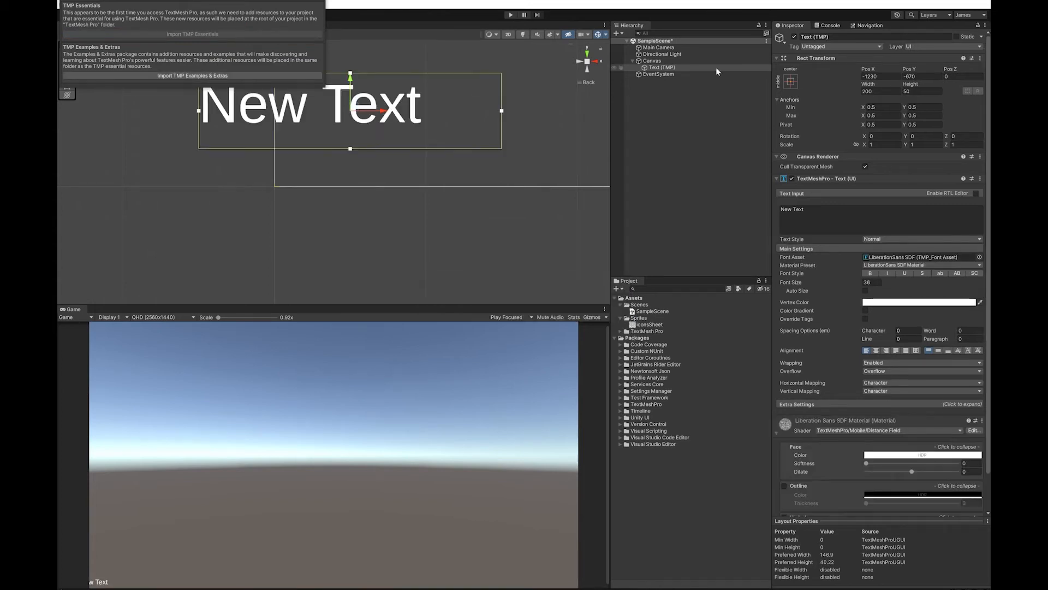
# Set Canvas render mode to Screen Space - Camera with Main Camera and plane distance 1.
pyautogui.click(651, 60)
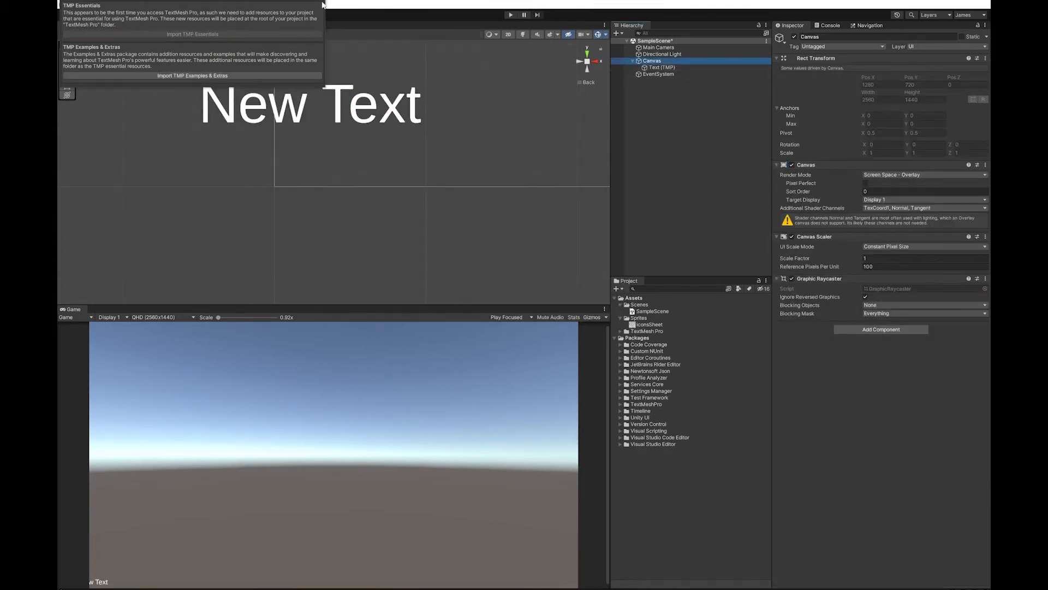
pyautogui.click(922, 175)
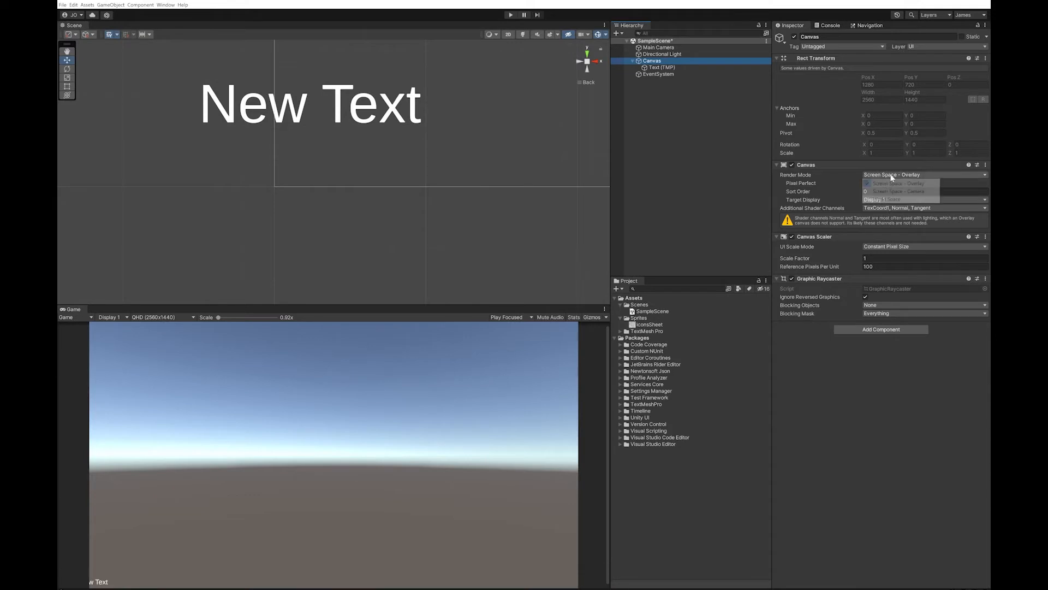
pyautogui.click(892, 191)
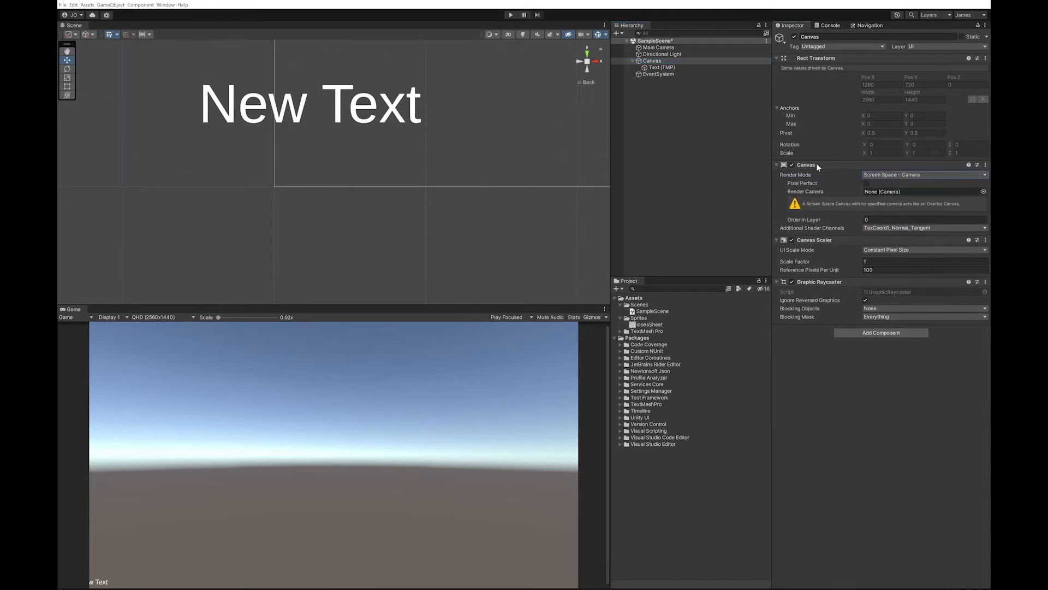
pyautogui.click(923, 191)
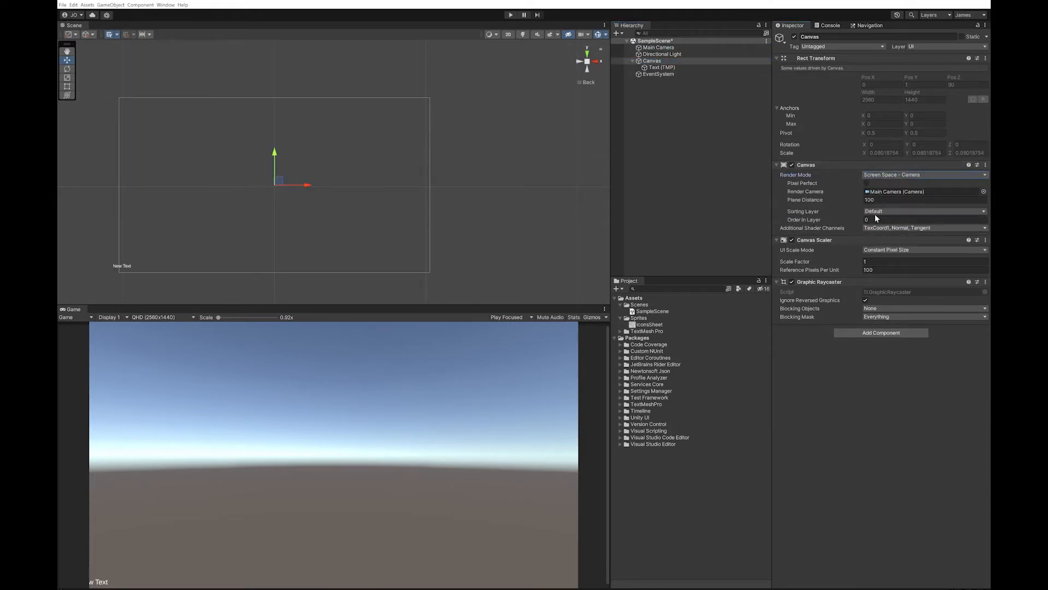
pyautogui.click(922, 199)
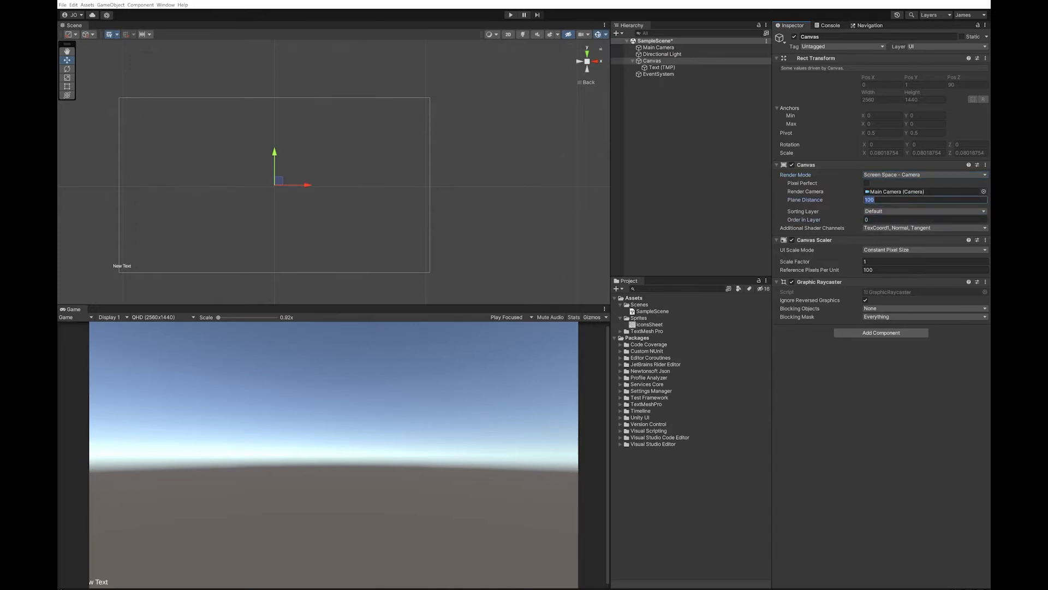
pyautogui.write('1')
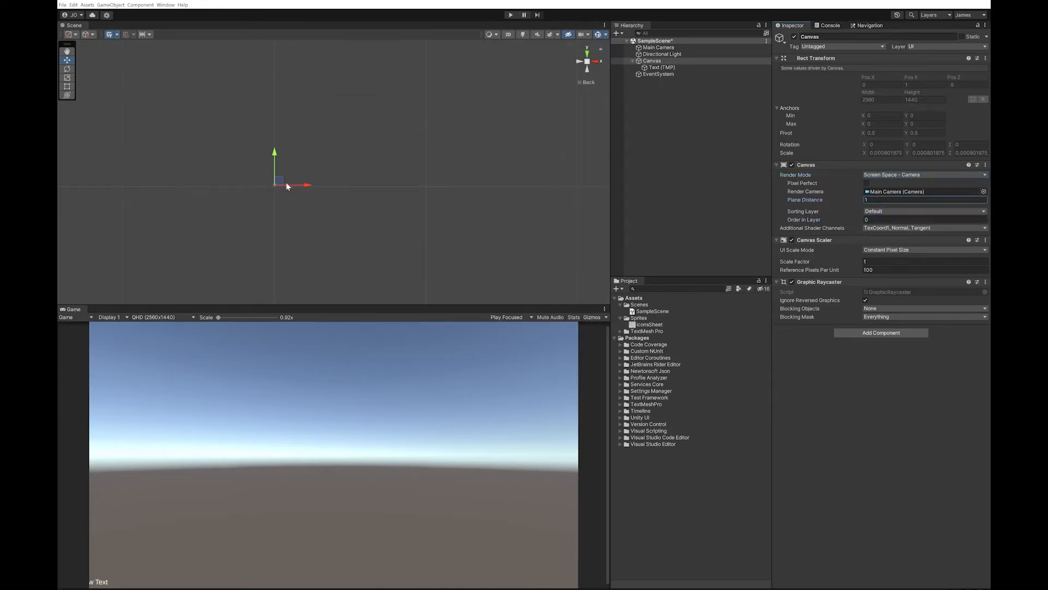
pyautogui.click(651, 62)
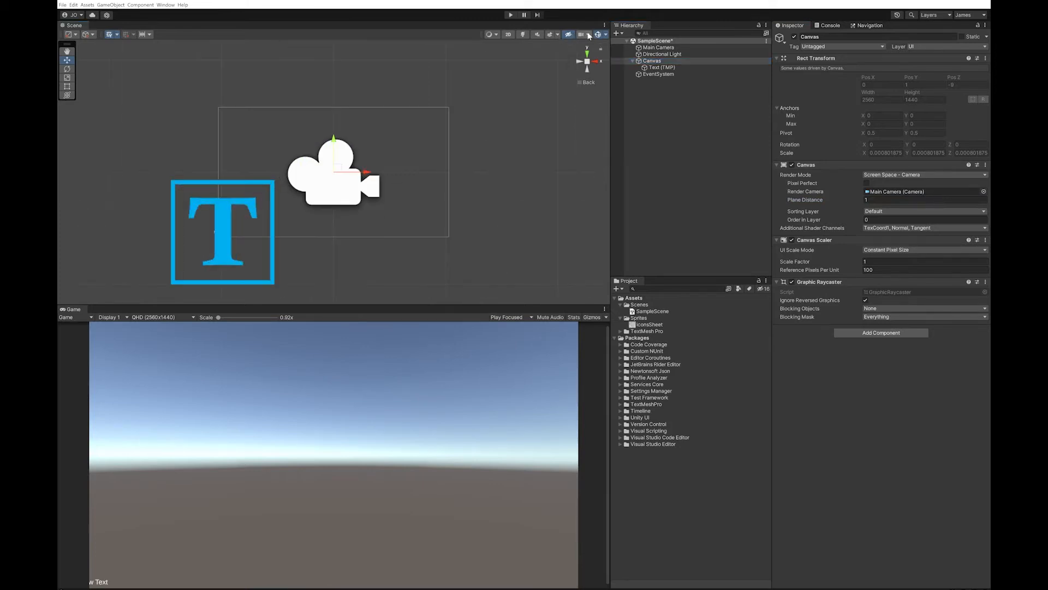
pyautogui.click(597, 34)
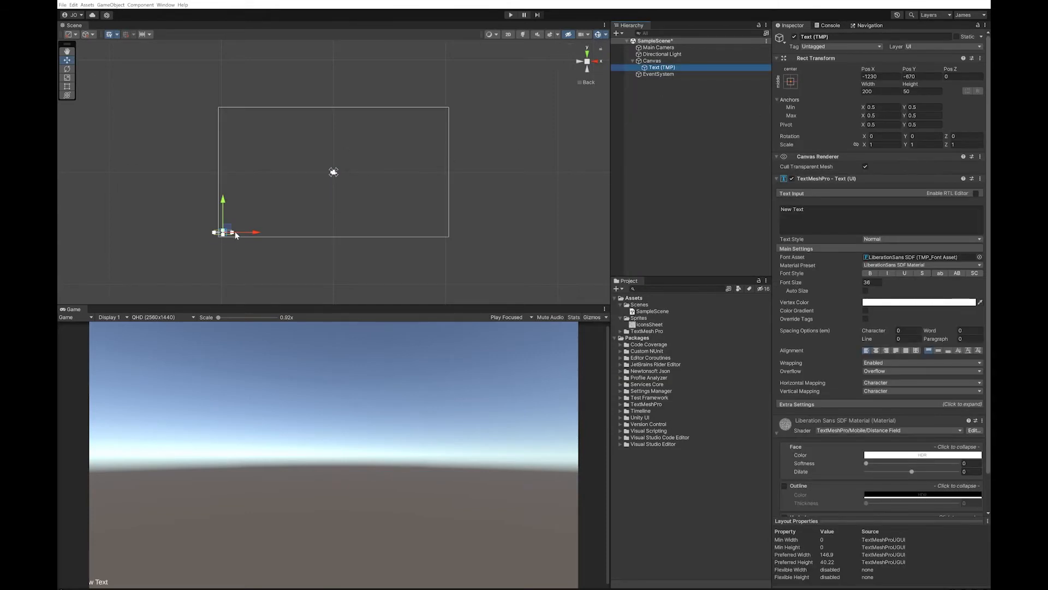
# Enlarge the Text (TMP) box to about 1832 by 569 and set its font size to 200.
pyautogui.moveTo(227, 231); pyautogui.dragTo(338, 170)
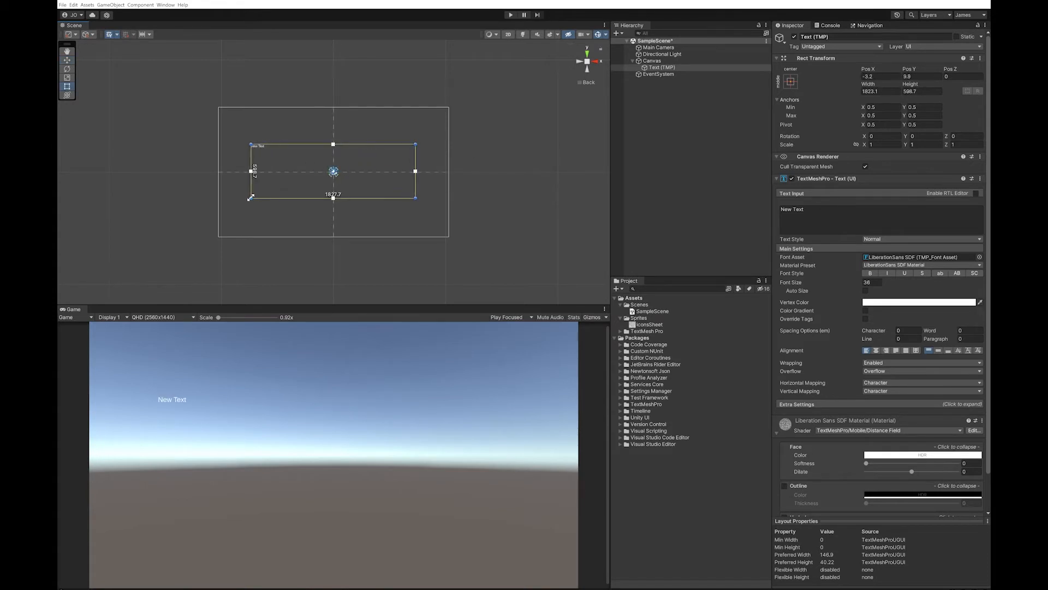
pyautogui.click(871, 282)
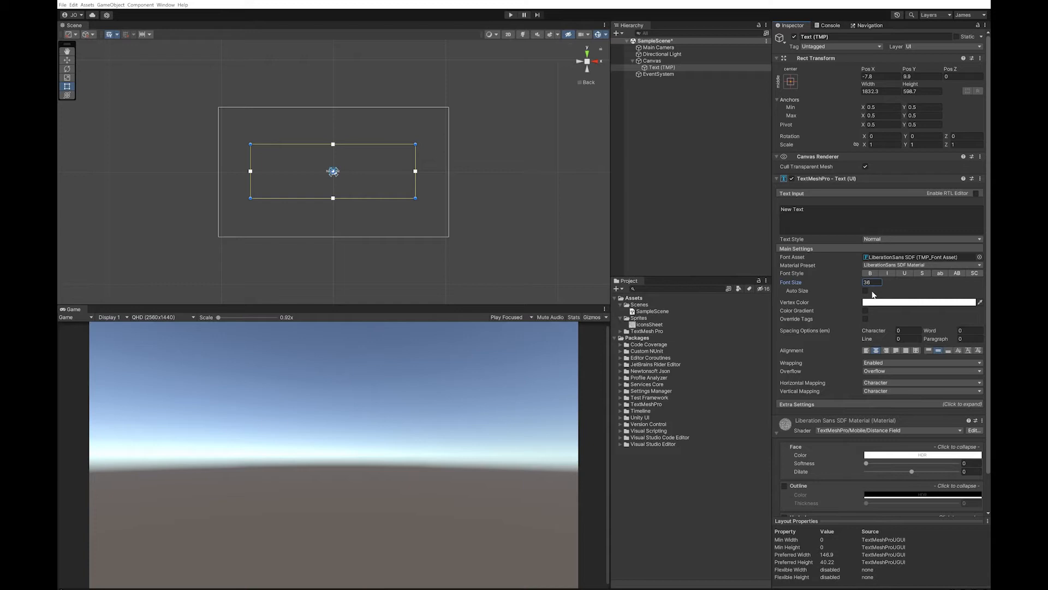
pyautogui.write('200')
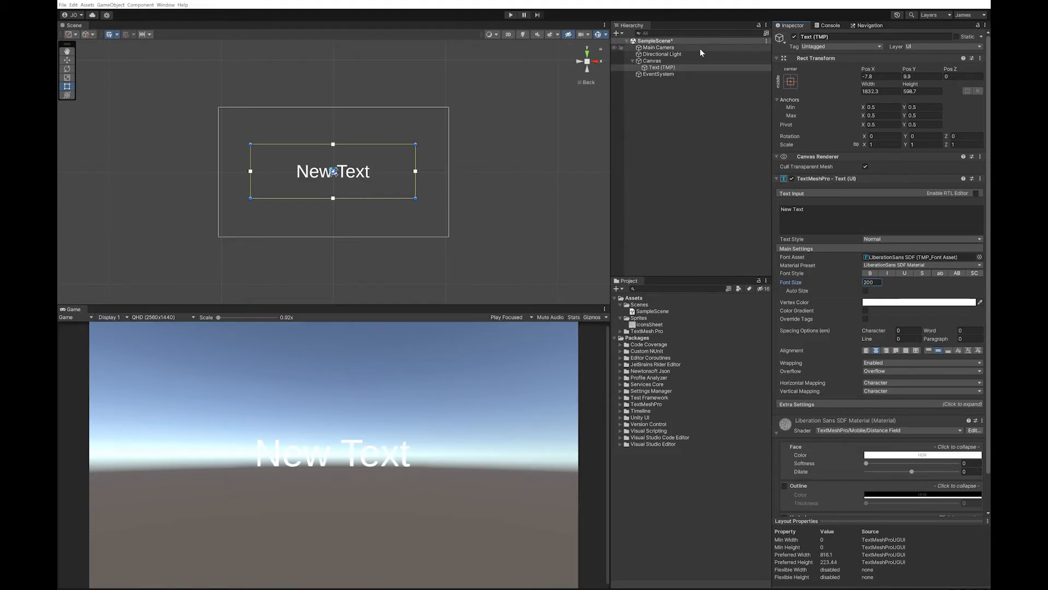
# Set Main Camera clear flags to Solid Color with a black background, then reselect Text (TMP).
pyautogui.click(657, 47)
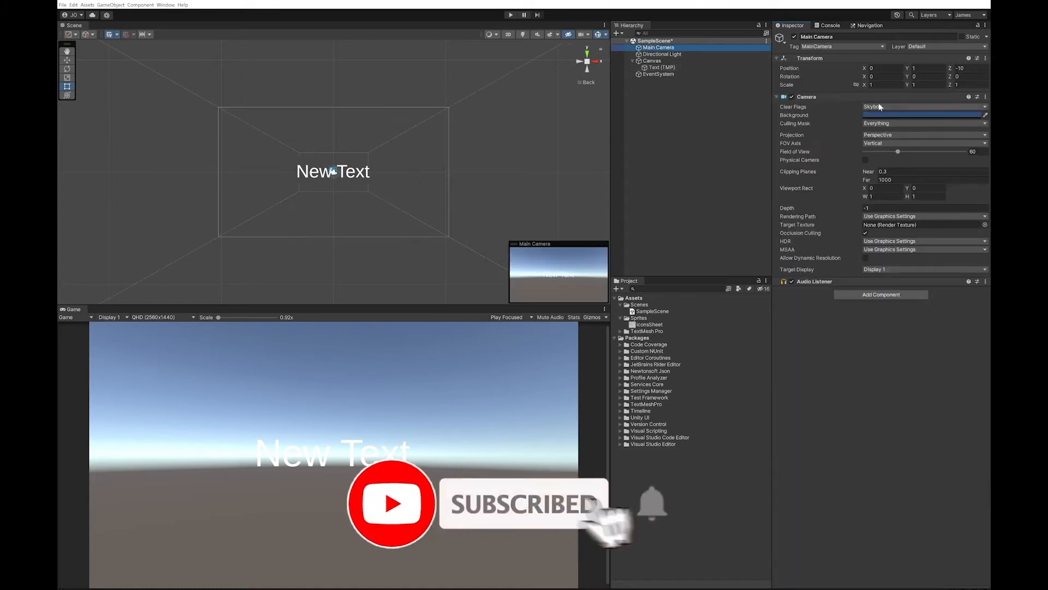
pyautogui.click(923, 106)
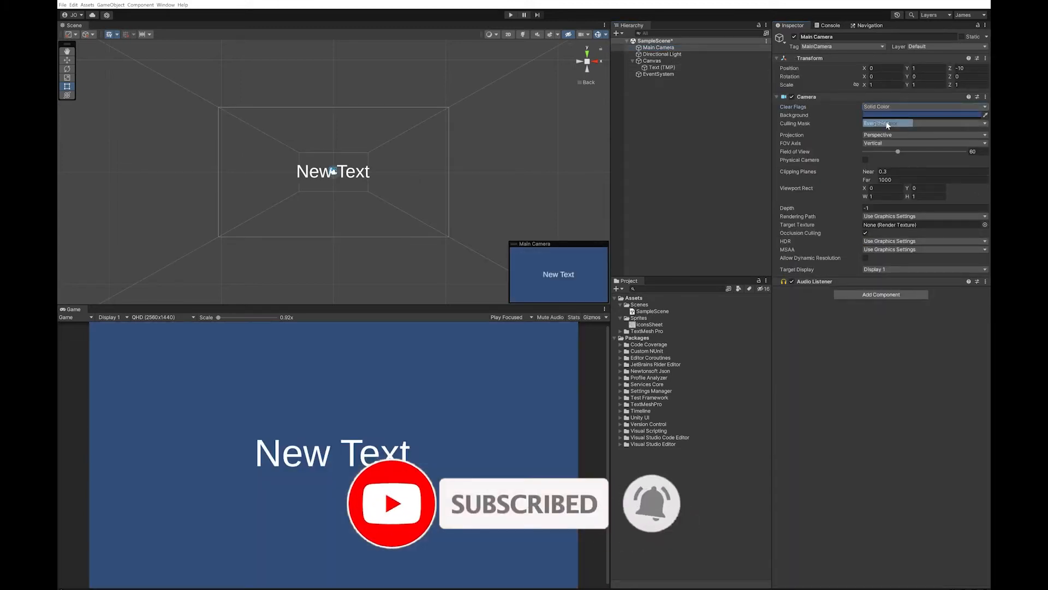
pyautogui.click(923, 115)
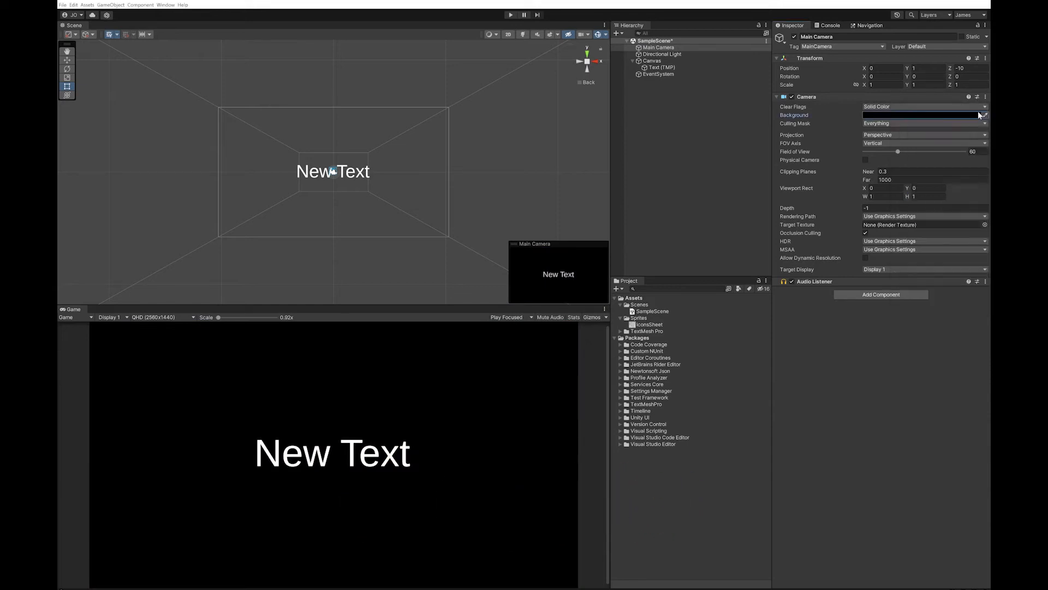
pyautogui.click(662, 67)
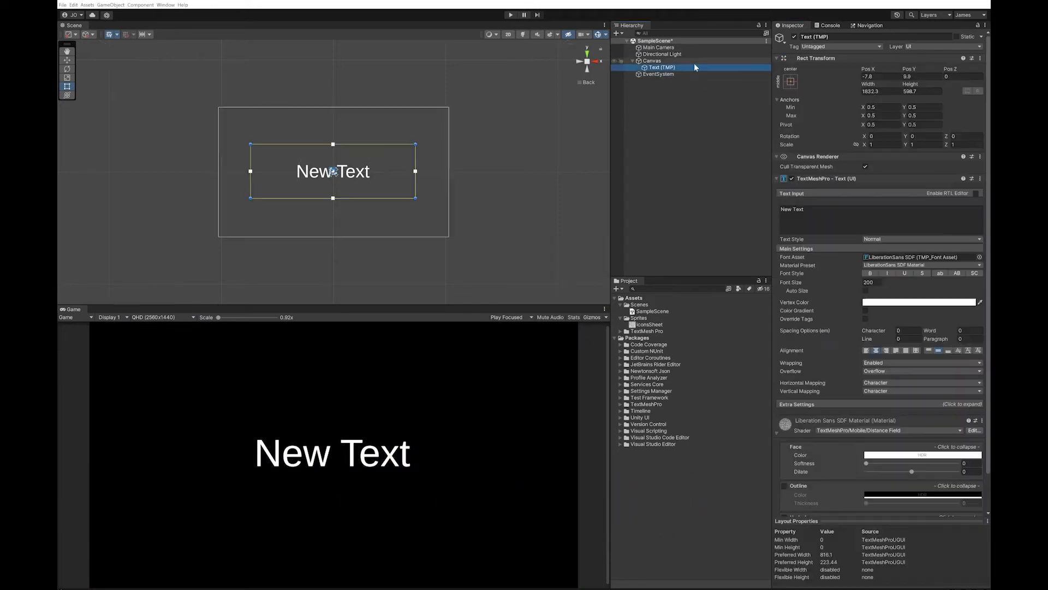
# Replace the text content with 'Example <sprite=0> see' so a smiley emoji renders between words.
pyautogui.click(869, 209)
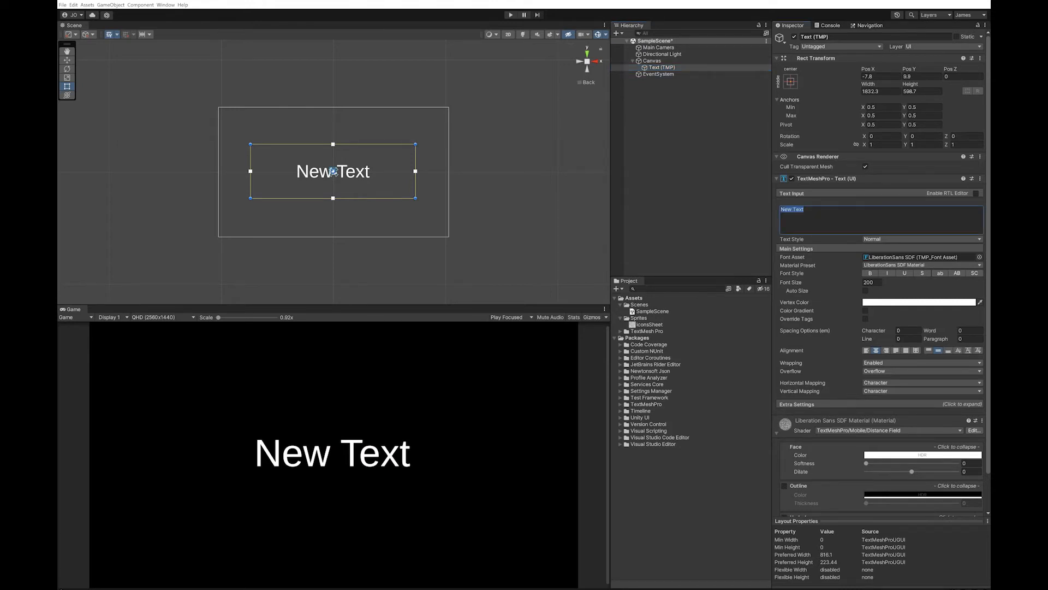
pyautogui.write('Example')
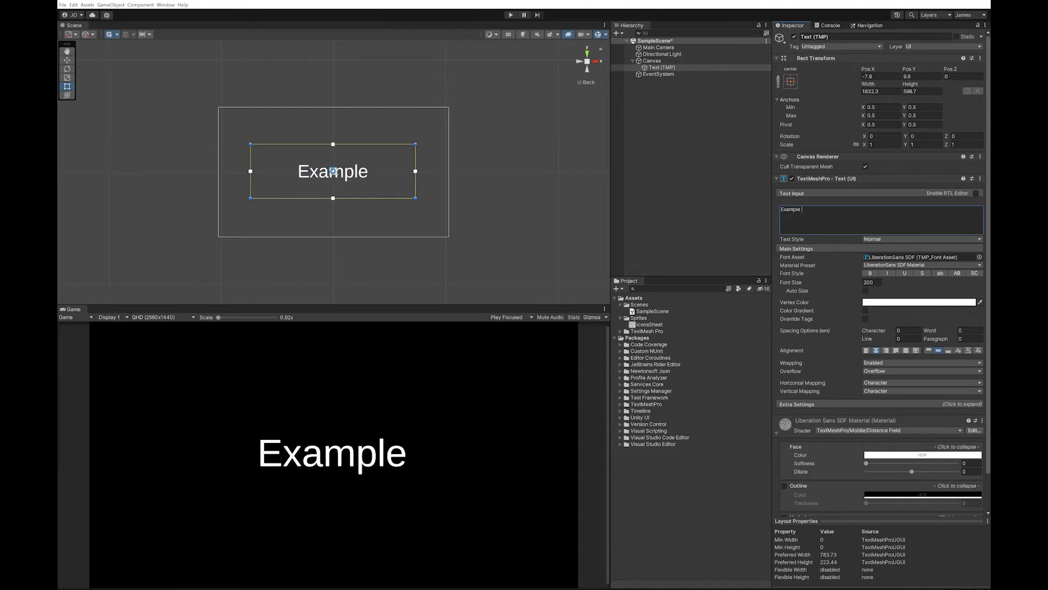
pyautogui.write('<sprite')
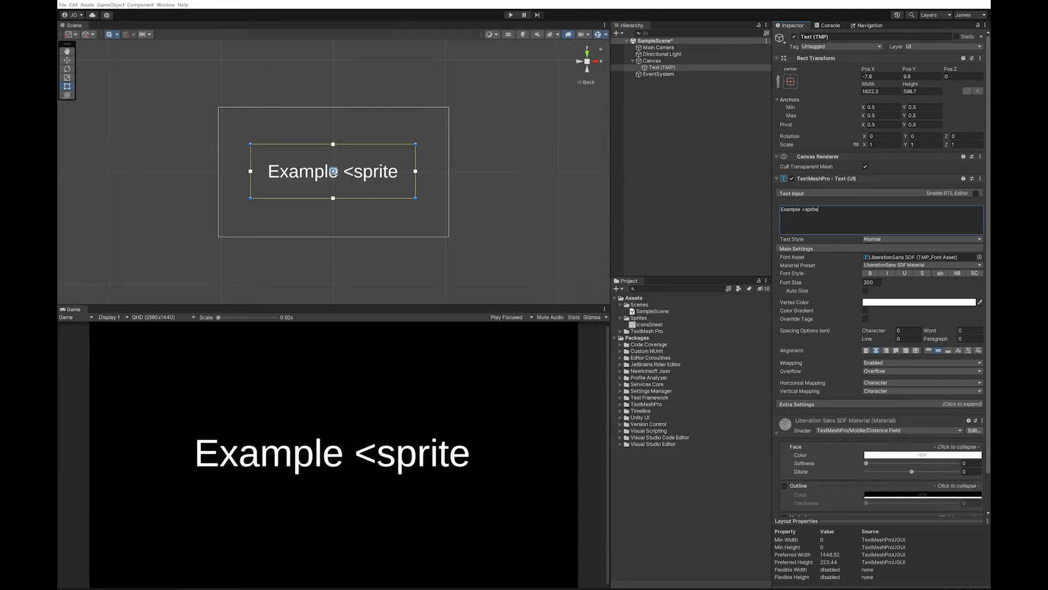
pyautogui.write('=0>')
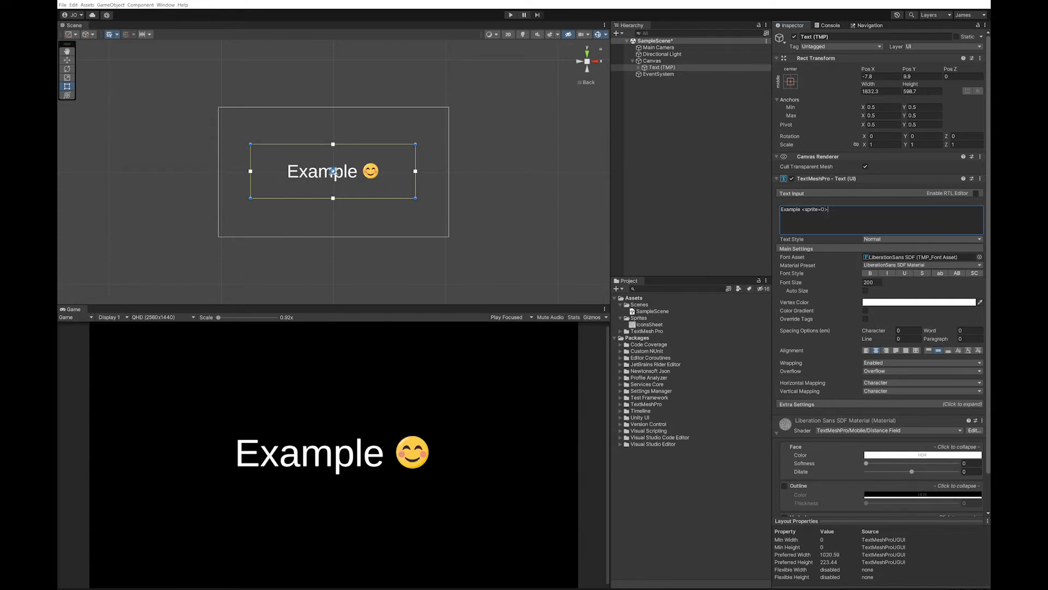
pyautogui.write('sd')
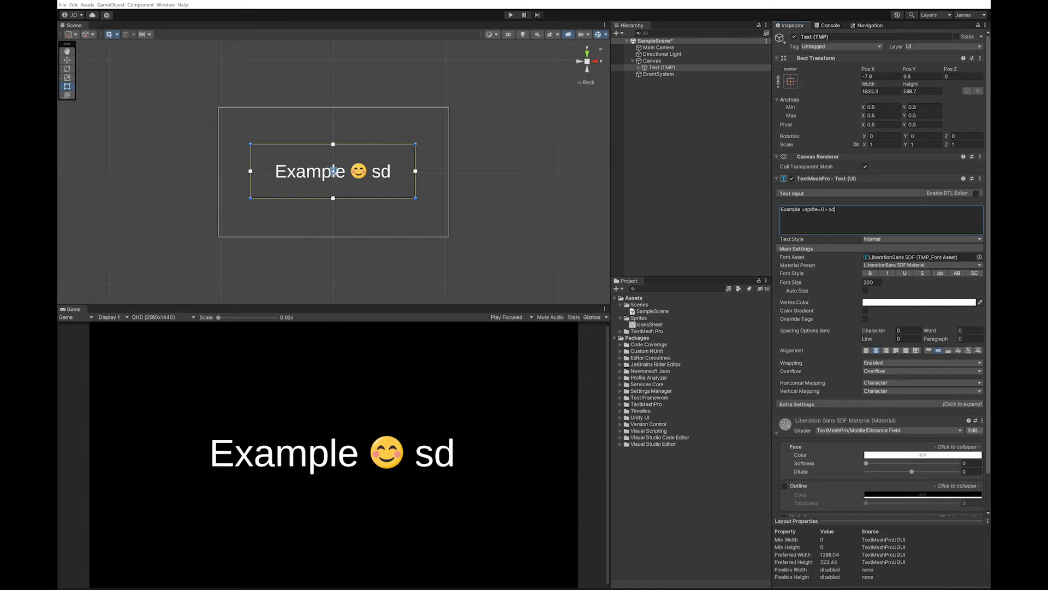
pyautogui.write('ee')
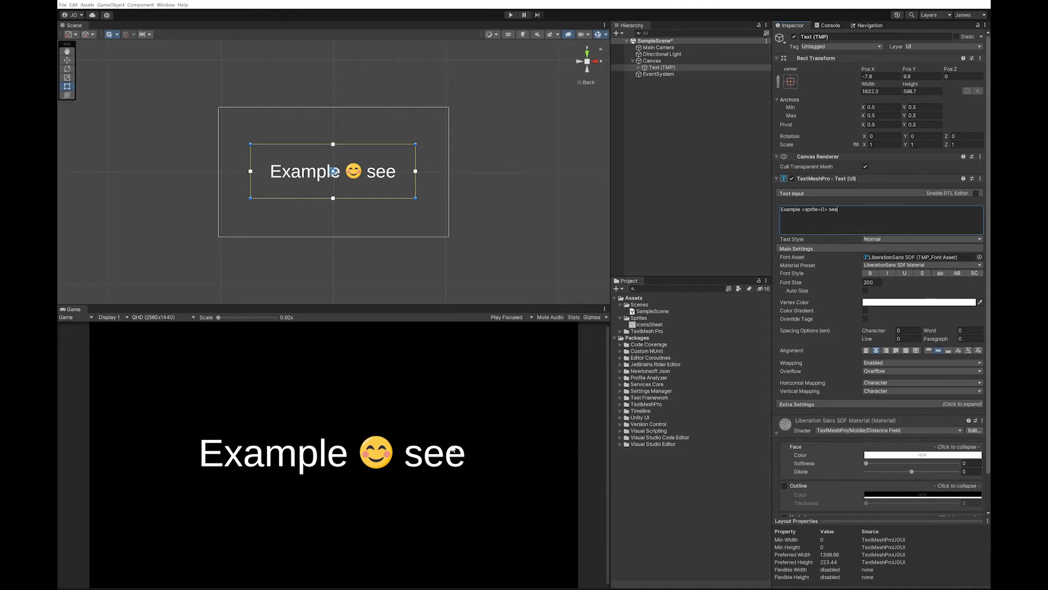
pyautogui.moveTo(434, 532)
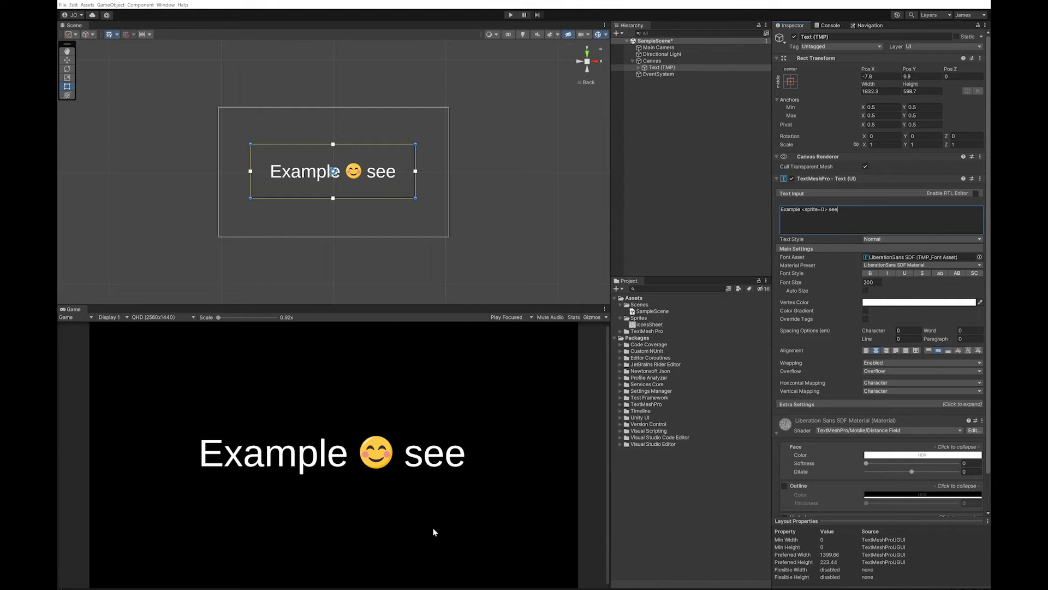
pyautogui.moveTo(397, 394)
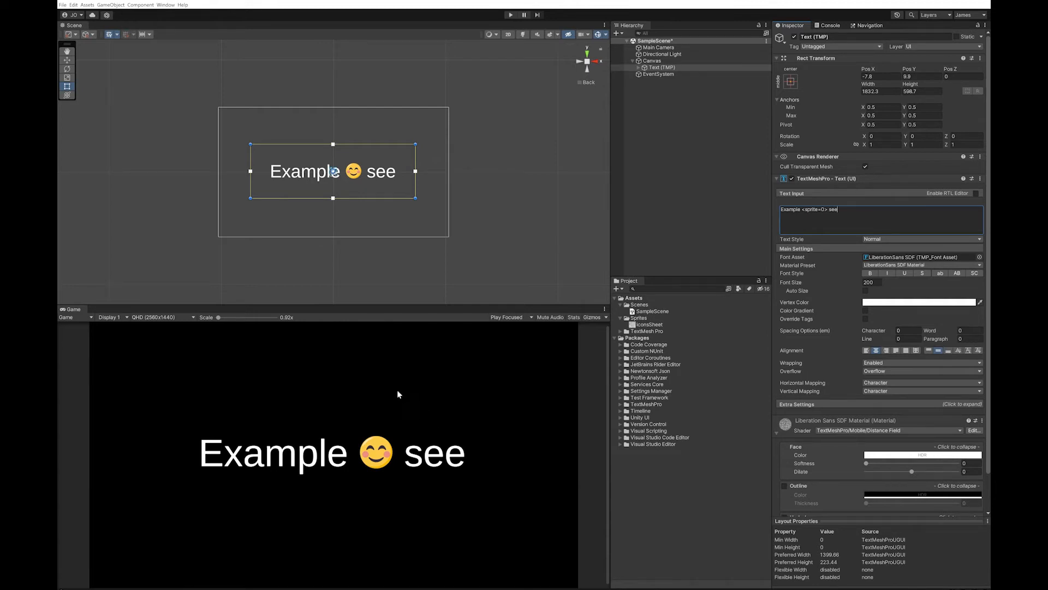
# Select the IconsSheet texture in the Sprites folder to show its import settings.
pyautogui.click(648, 325)
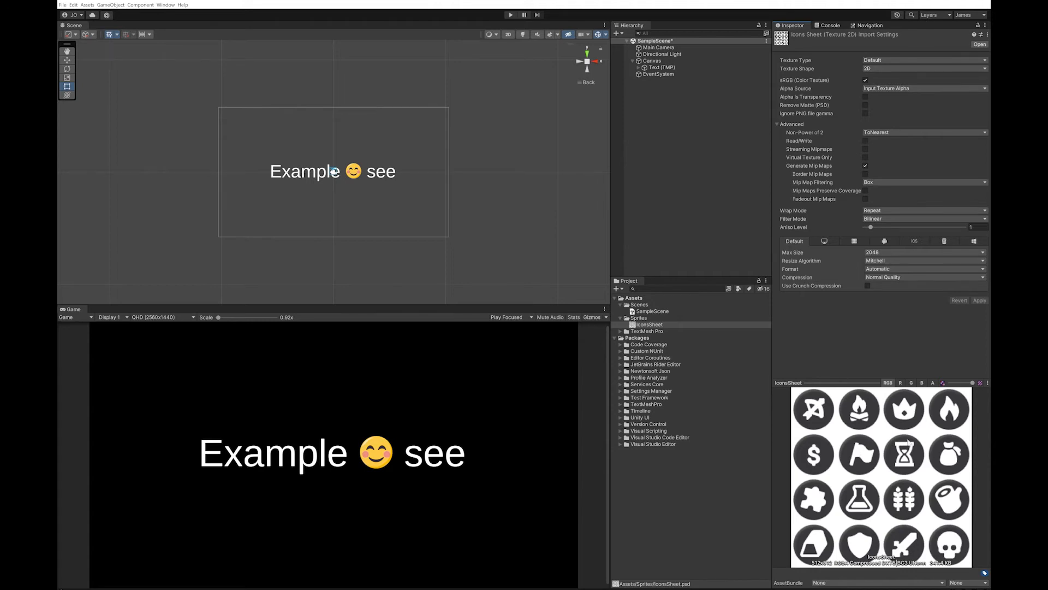
pyautogui.moveTo(922, 472)
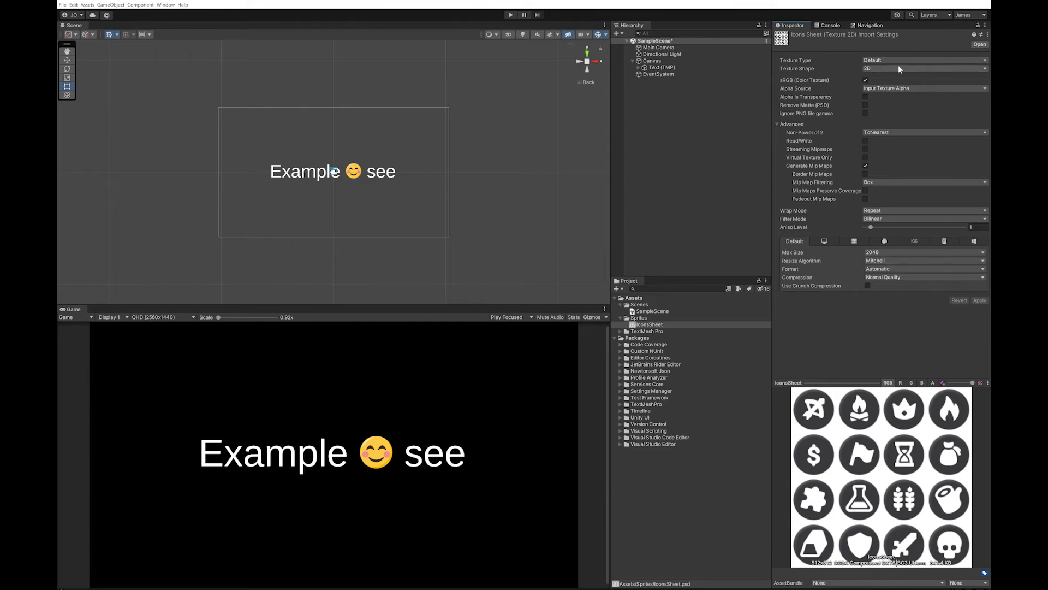
# Set IconsSheet to Sprite (2D and UI) with Multiple sprite mode and apply the import settings.
pyautogui.click(925, 59)
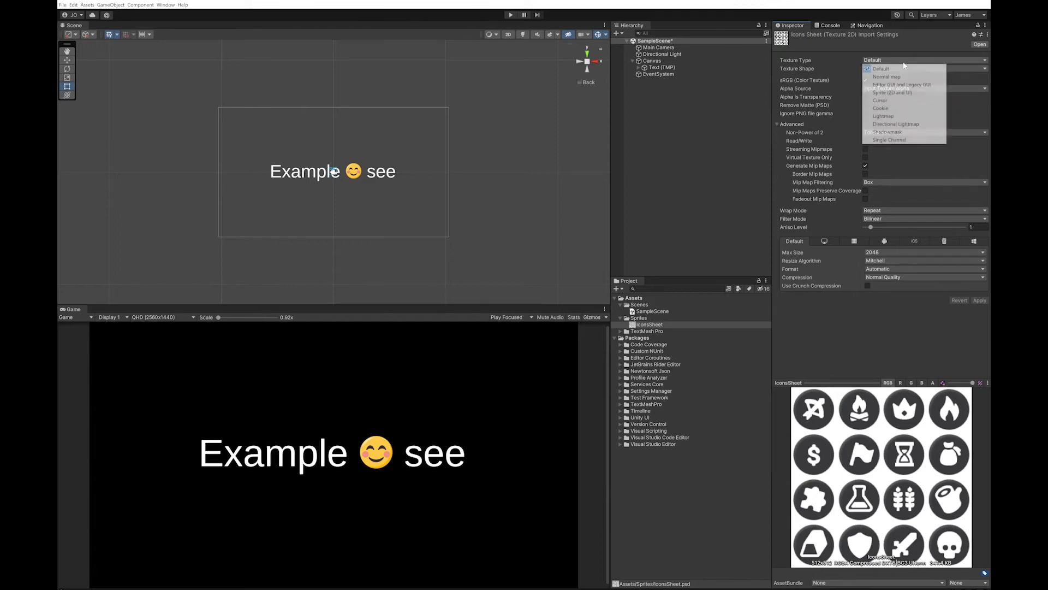
pyautogui.click(891, 92)
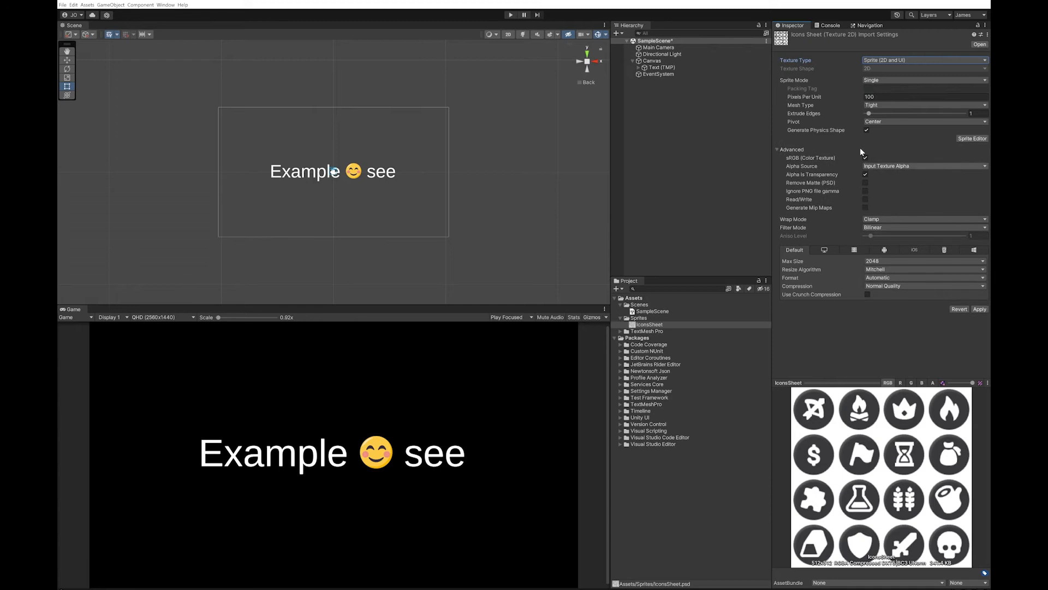
pyautogui.click(925, 79)
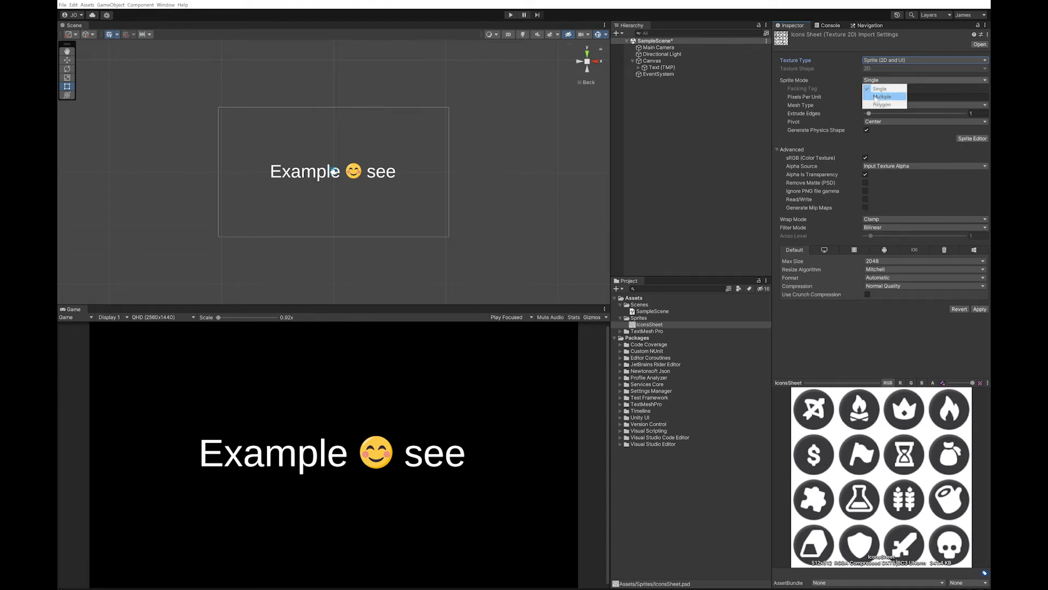
pyautogui.click(882, 96)
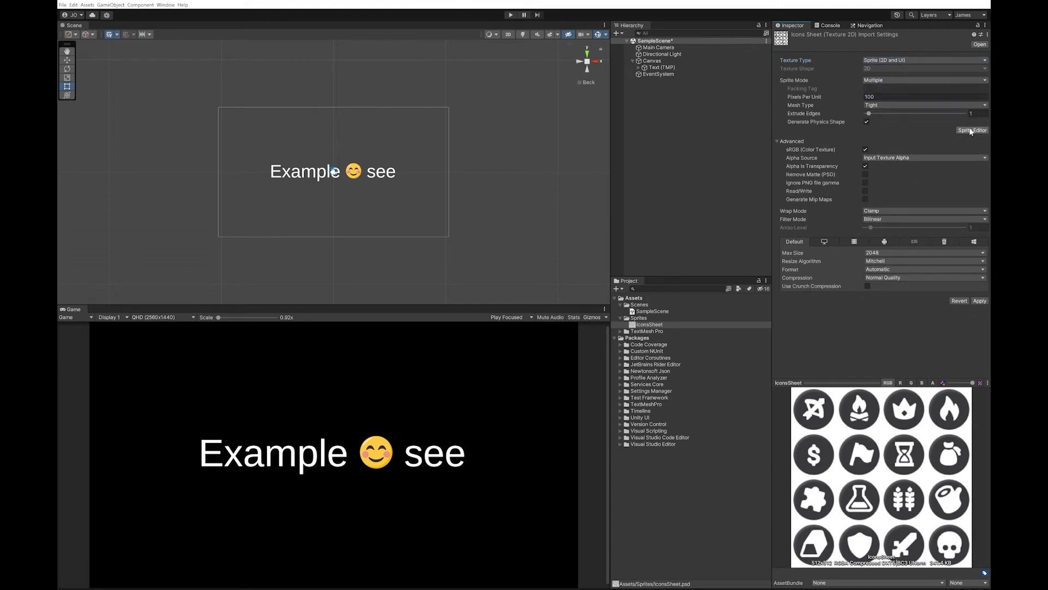
pyautogui.click(973, 130)
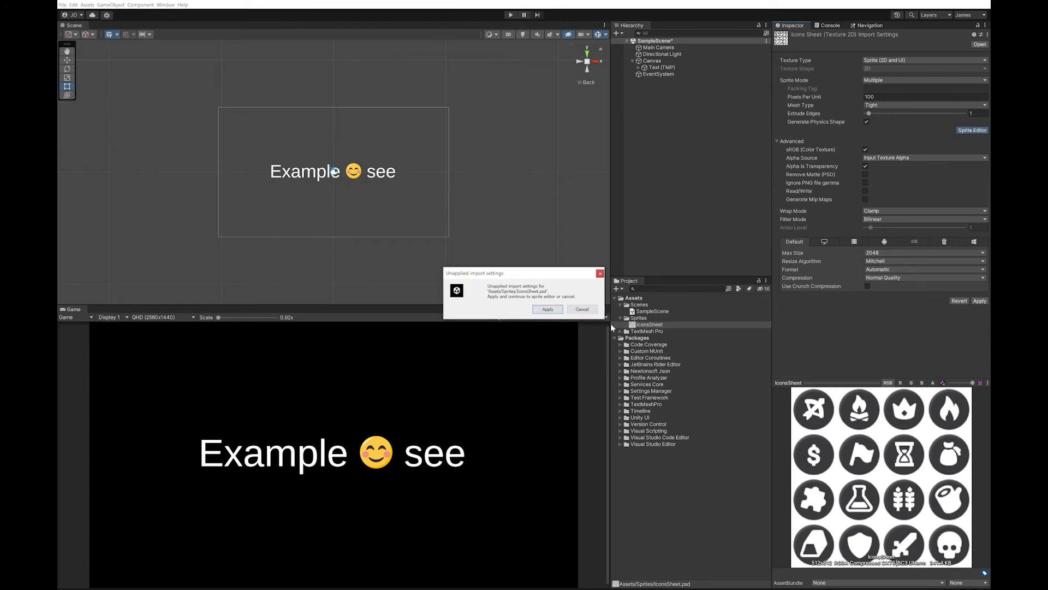
pyautogui.click(547, 309)
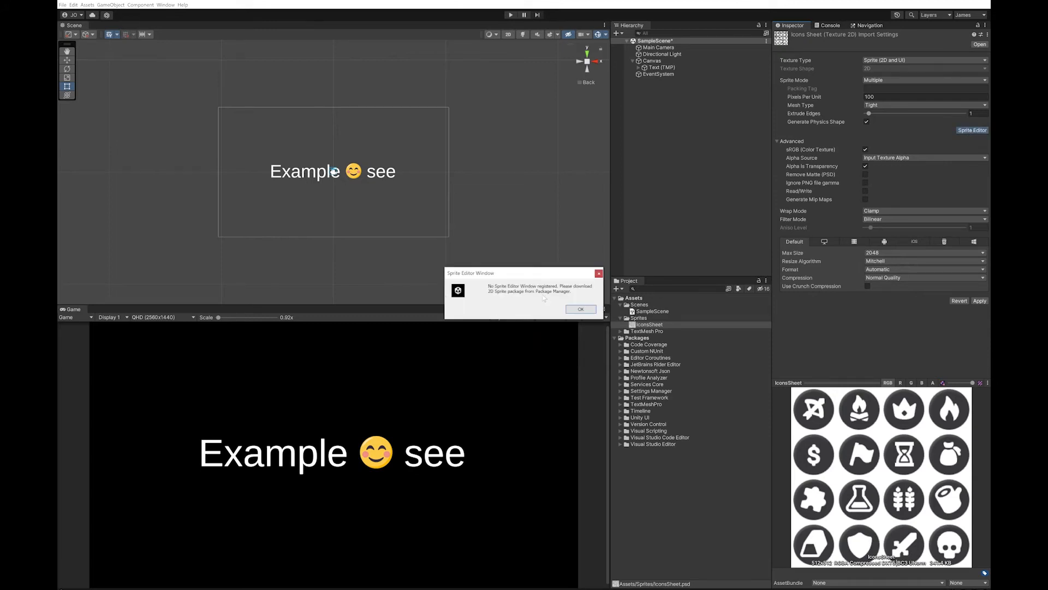
# Dismiss the missing sprite editor notice and search the Package Manager for 'sprite'.
pyautogui.click(580, 309)
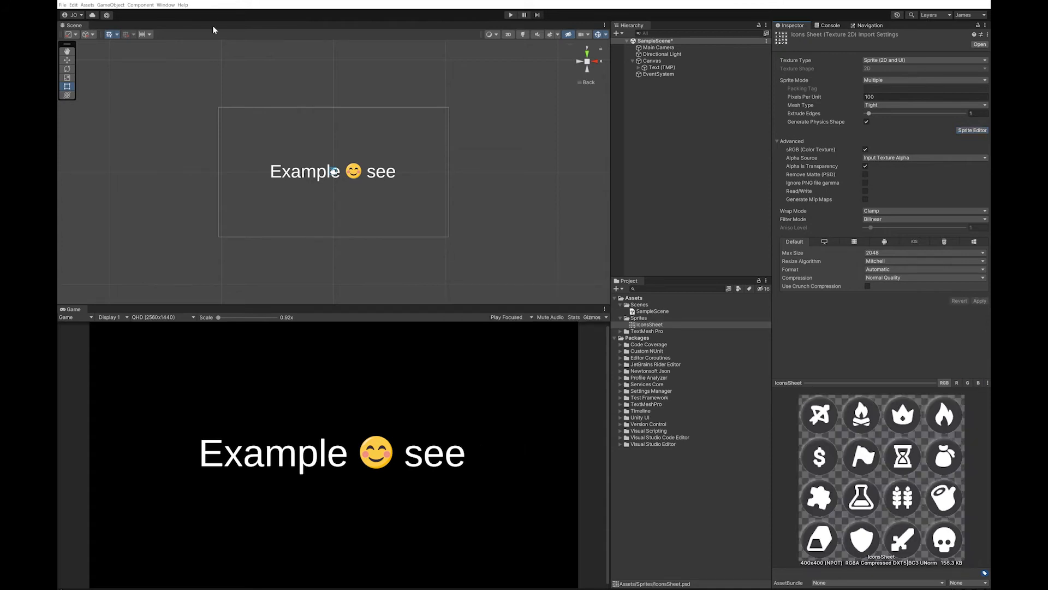
pyautogui.click(165, 4)
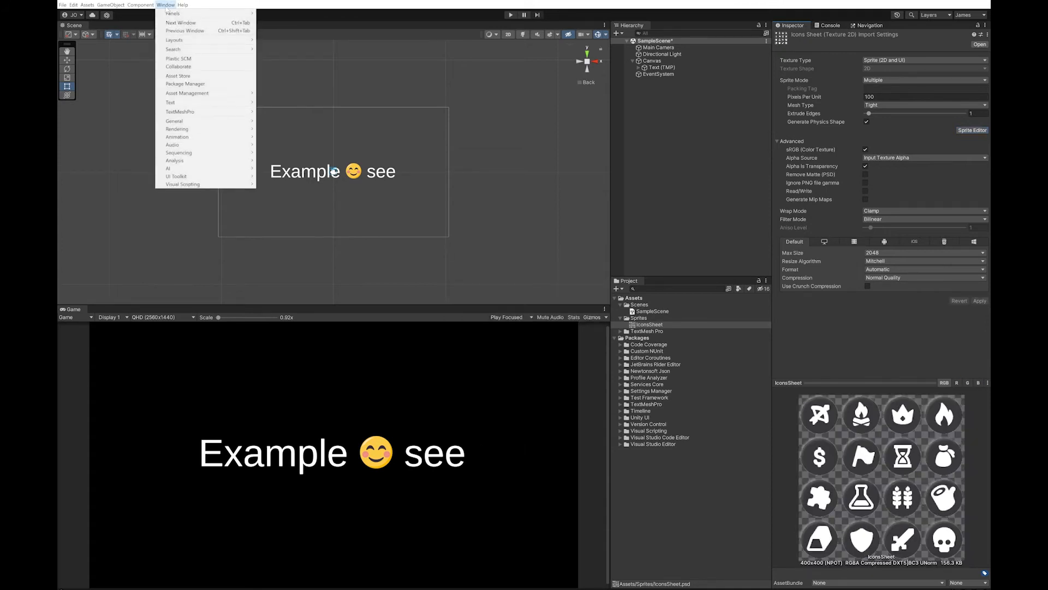
pyautogui.click(186, 84)
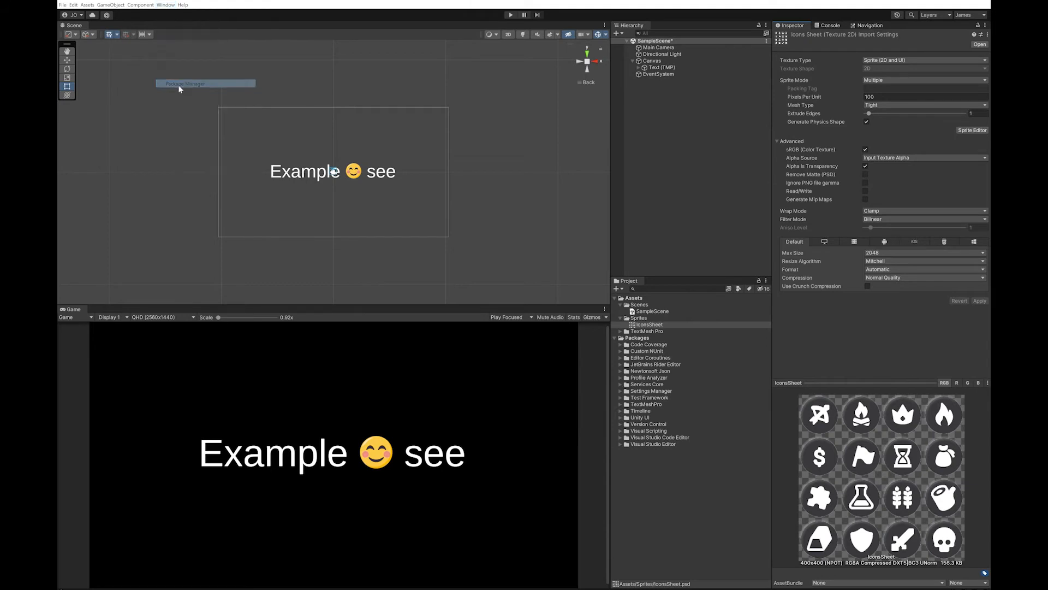
pyautogui.click(175, 66)
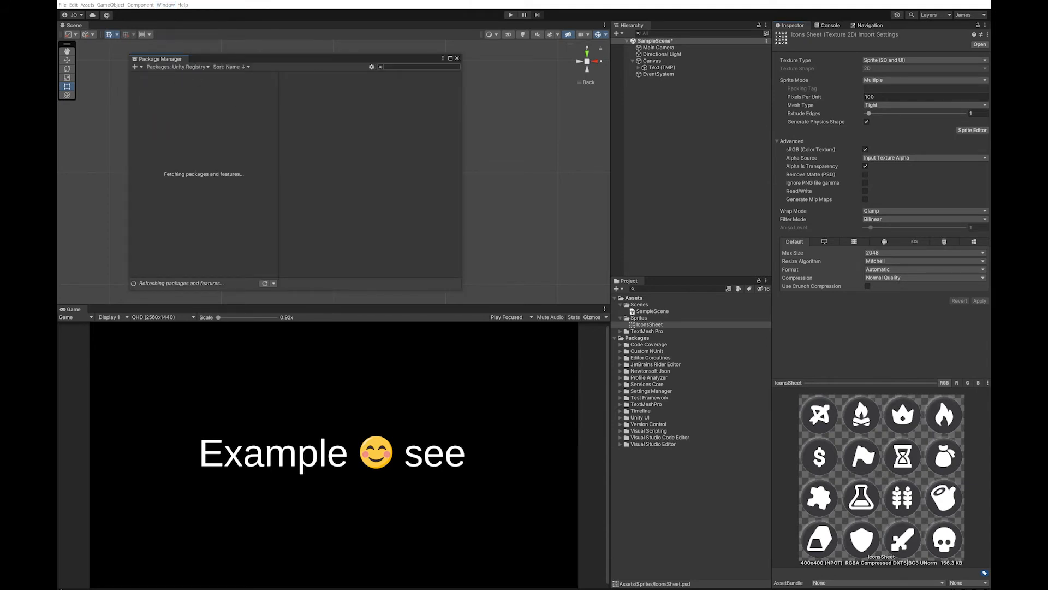
pyautogui.write('spi')
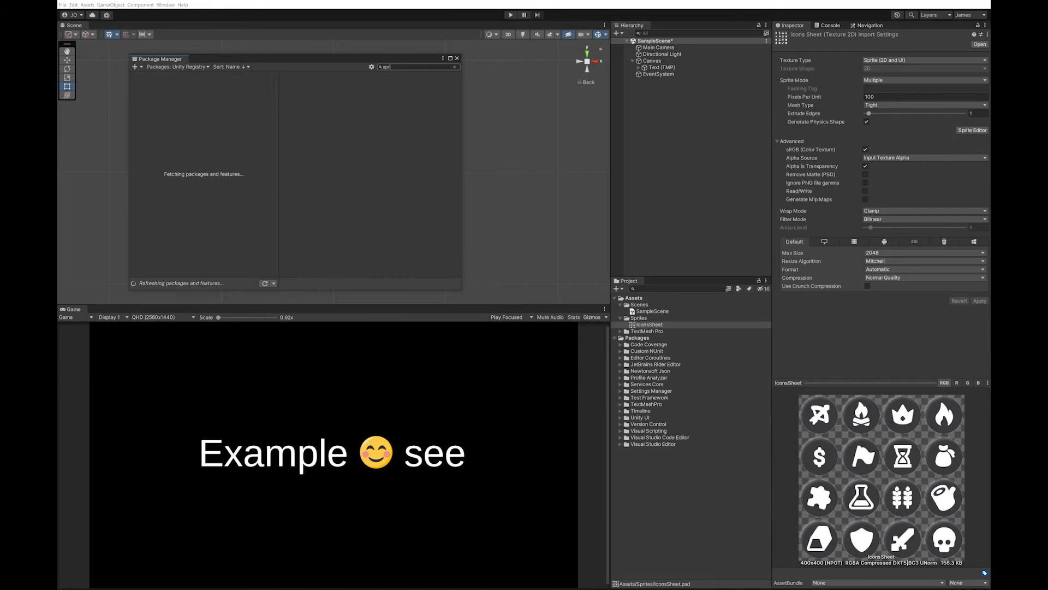
# Install the 2D Sprite package and close the Package Manager.
pyautogui.click(152, 87)
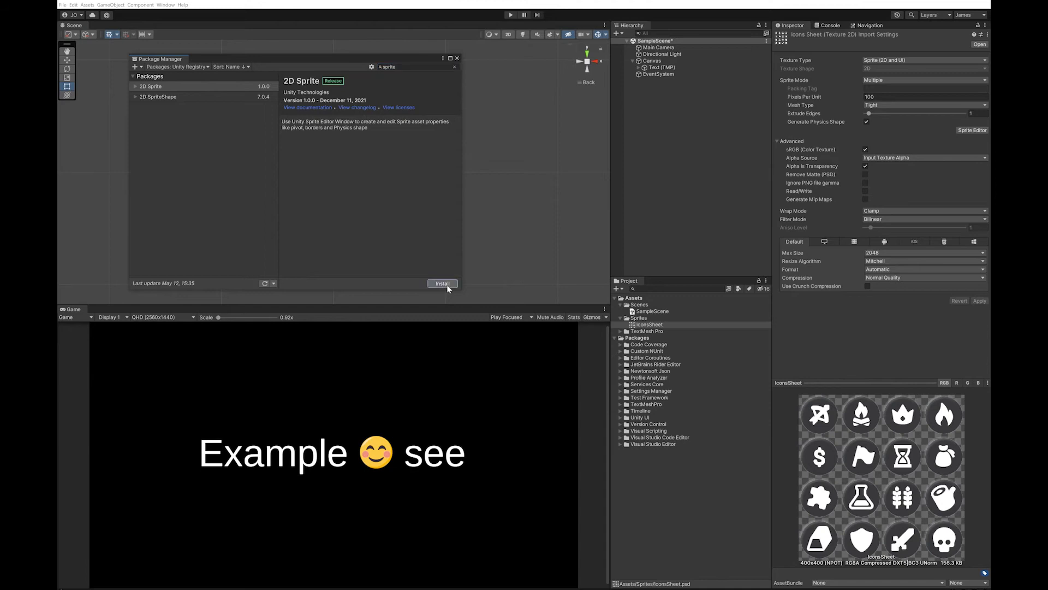
pyautogui.click(443, 284)
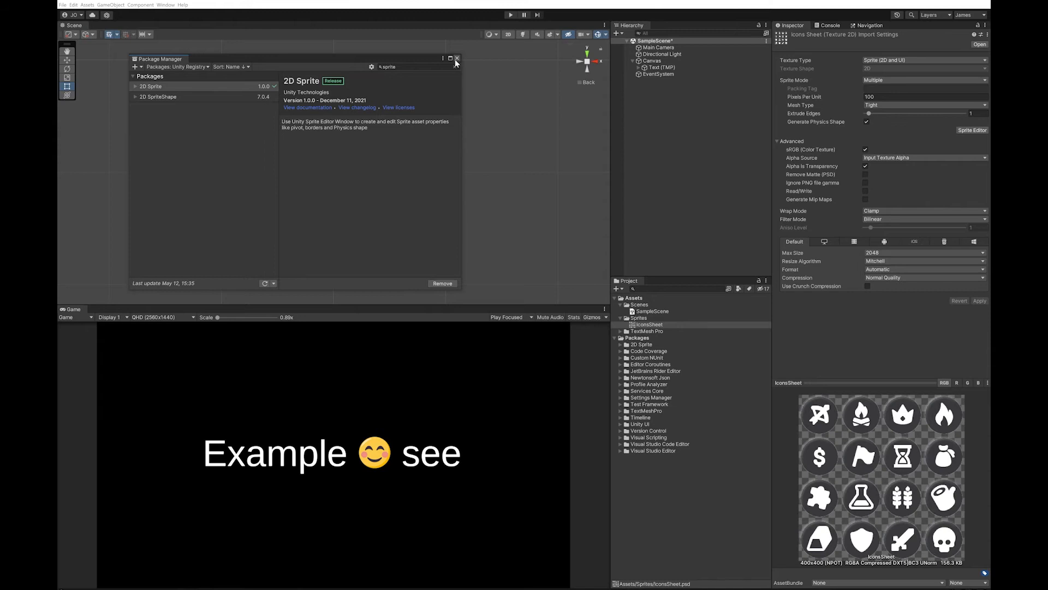
pyautogui.click(458, 58)
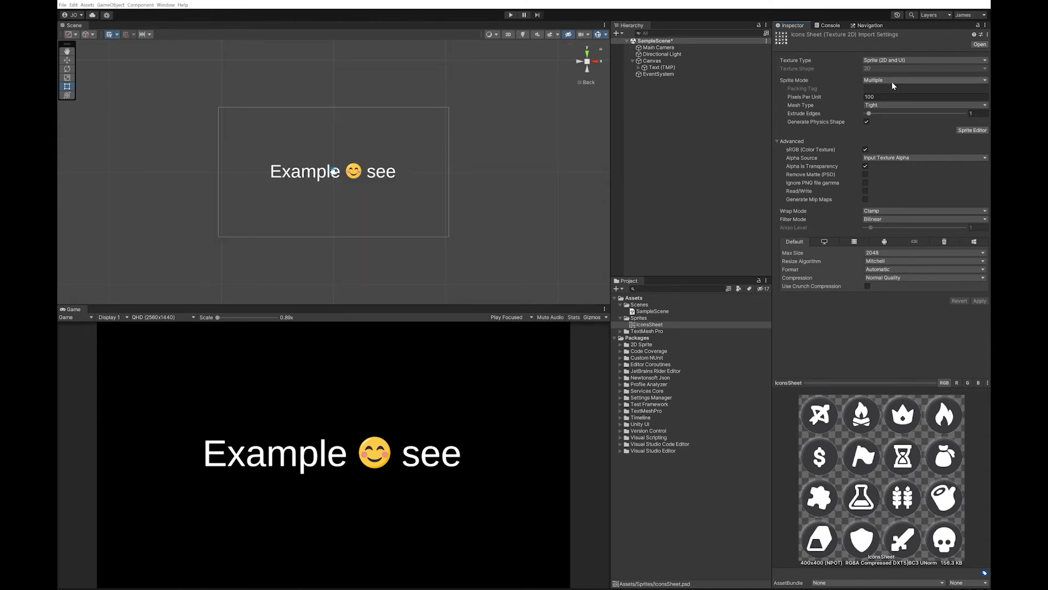
# Auto-slice IconsSheet into individual icon sprites with bottom-left pivots and apply.
pyautogui.click(973, 130)
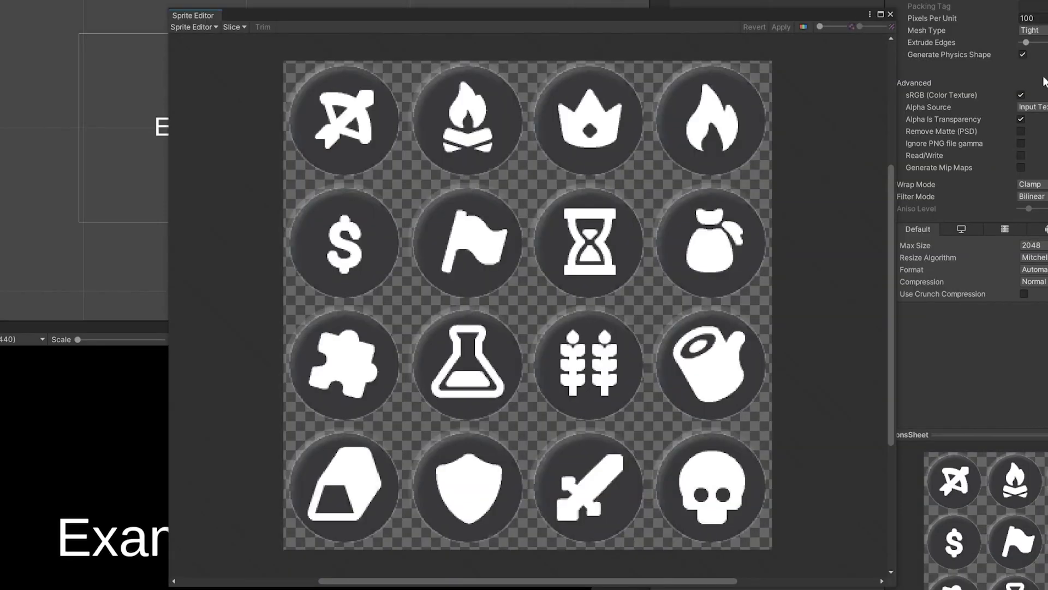
pyautogui.click(234, 26)
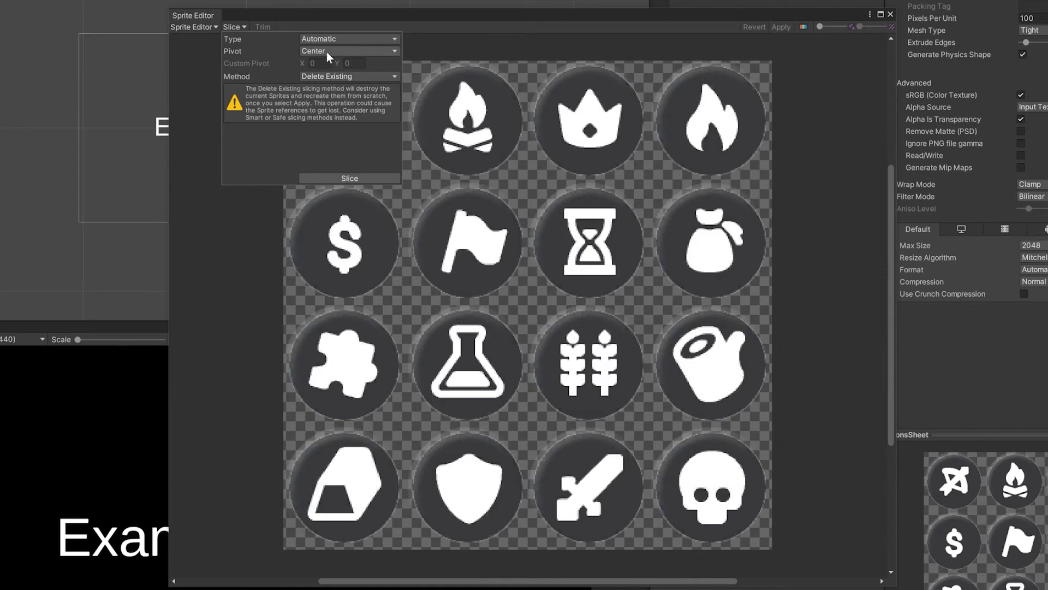
pyautogui.click(348, 51)
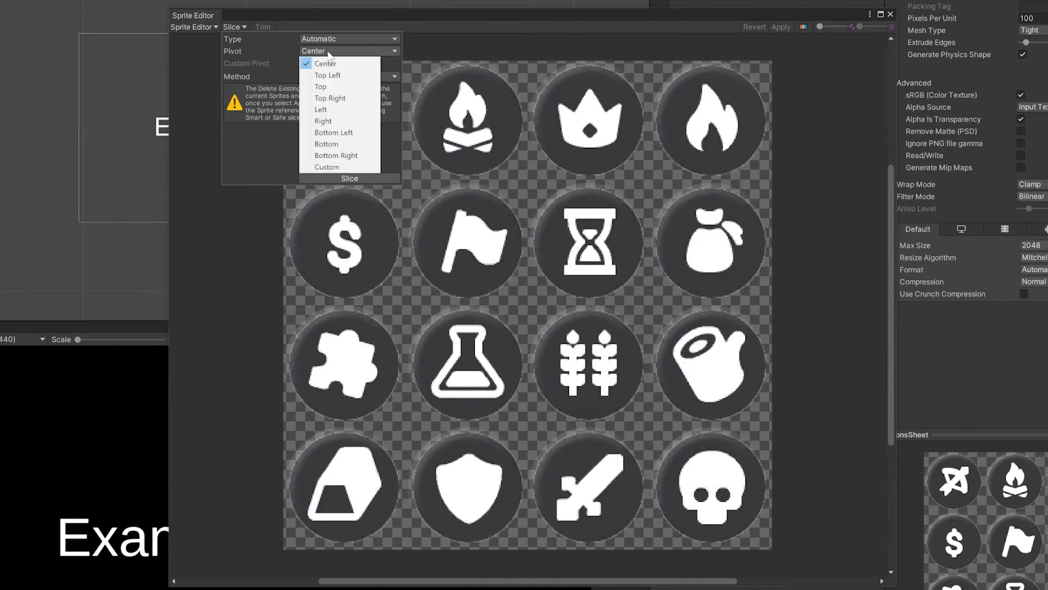
pyautogui.click(334, 132)
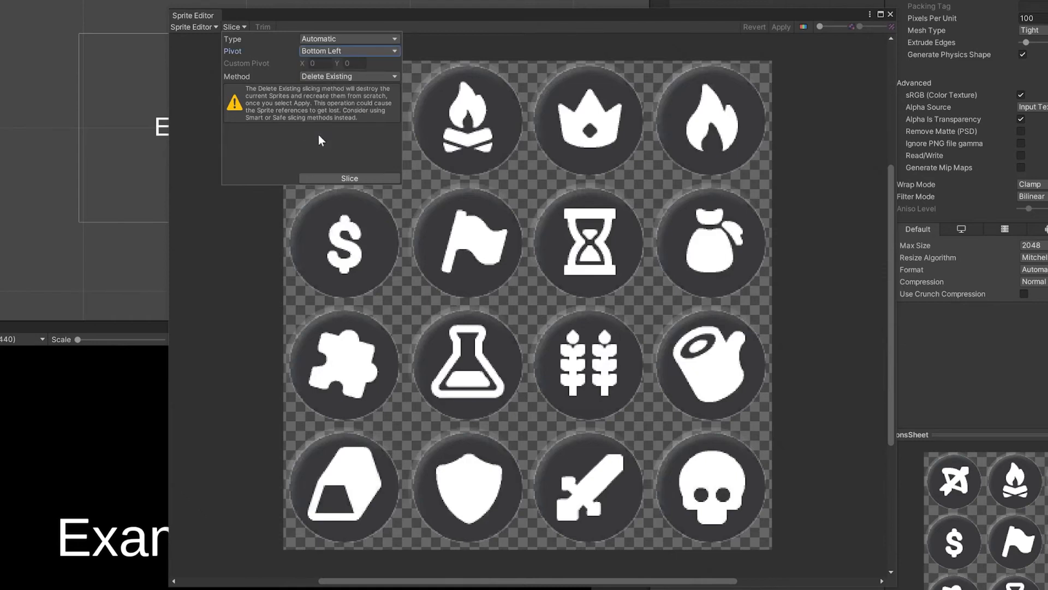
pyautogui.moveTo(298, 301)
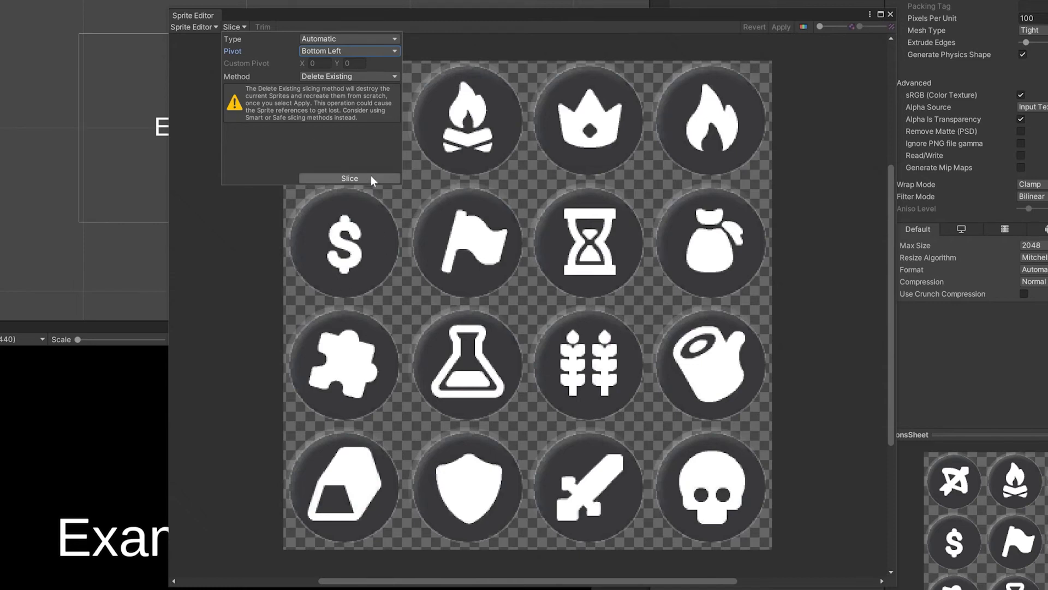
pyautogui.click(350, 178)
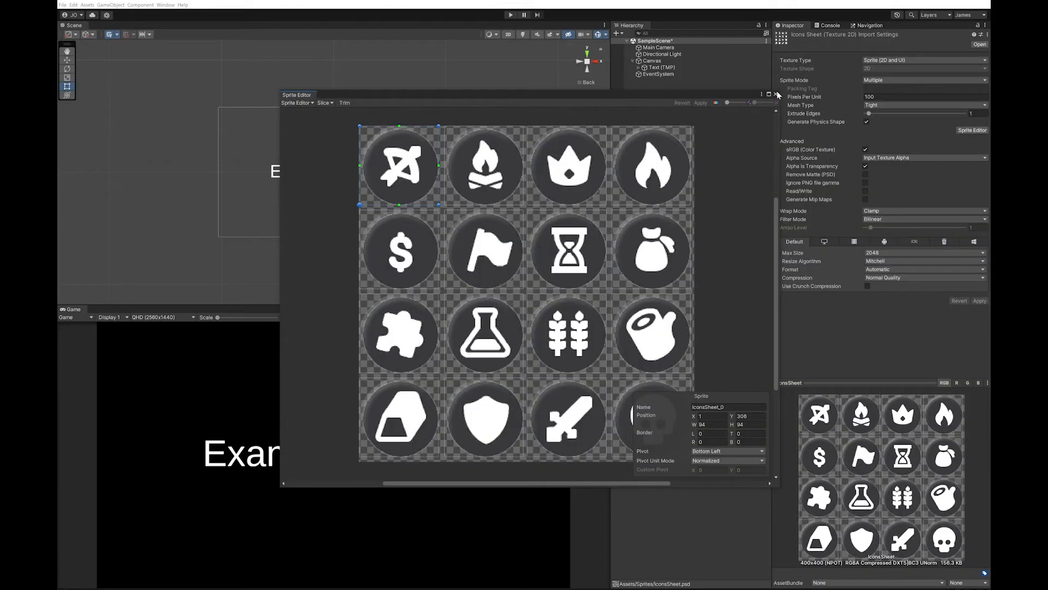
pyautogui.click(777, 94)
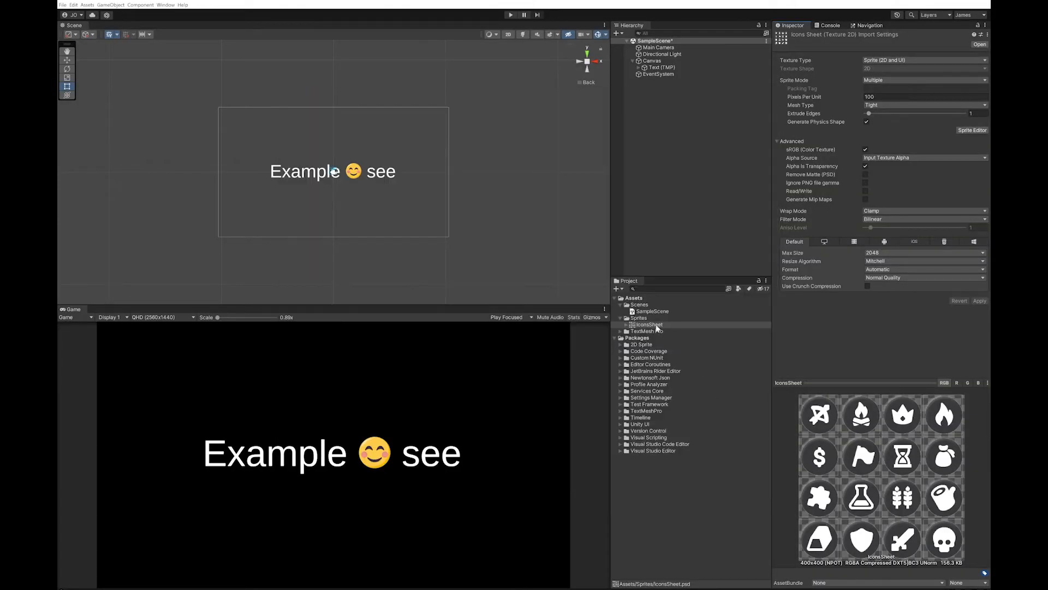
# Create a TextMeshPro Sprite Asset named IconsSheet from the sliced texture.
pyautogui.rightClick(646, 324)
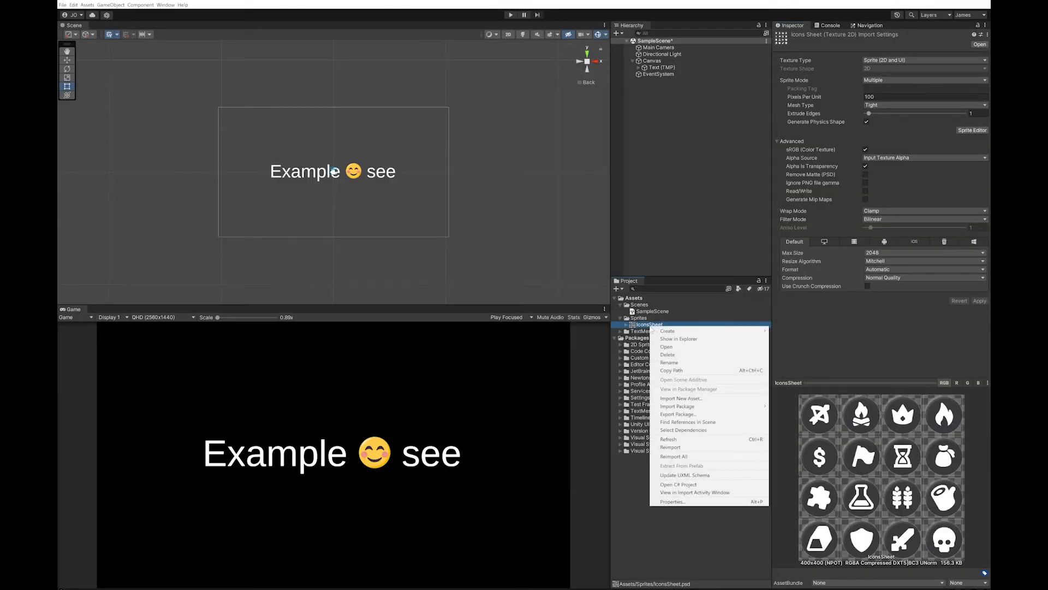
pyautogui.click(666, 329)
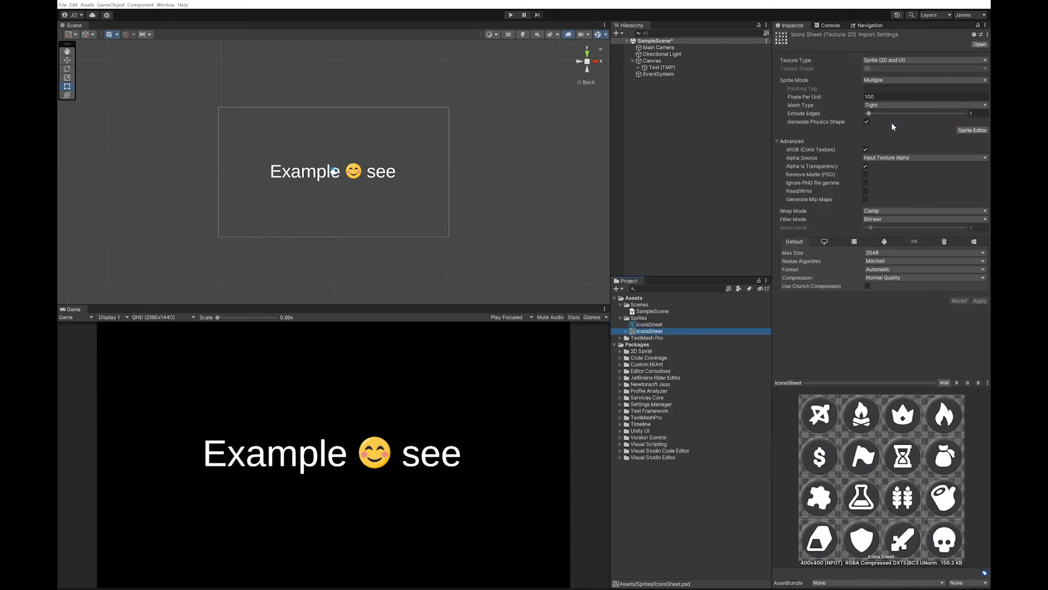
pyautogui.click(649, 324)
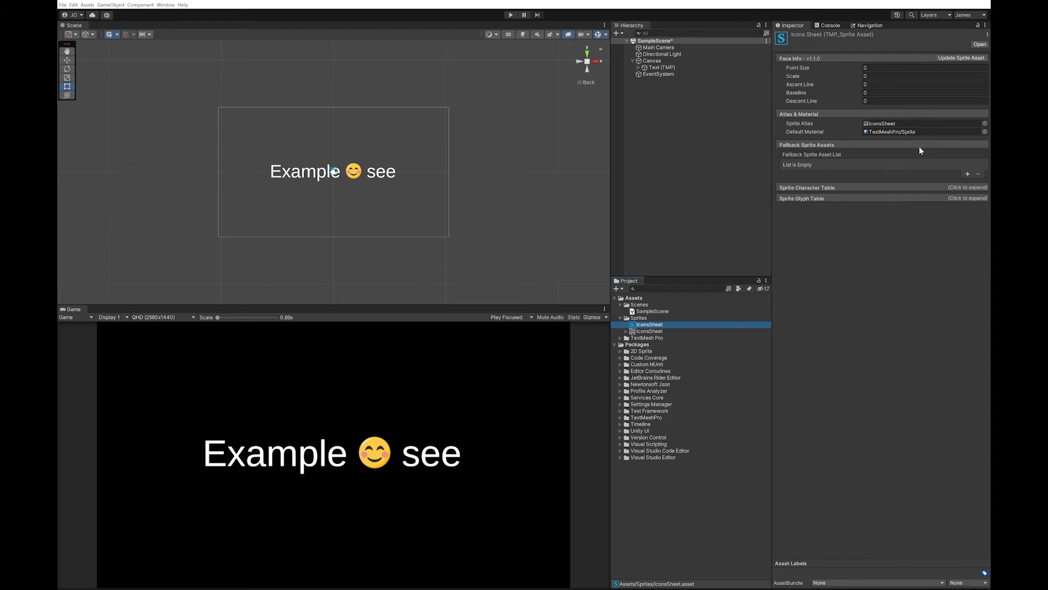
# Review the sprite asset's Sprite Character and Sprite Glyph tables.
pyautogui.click(807, 187)
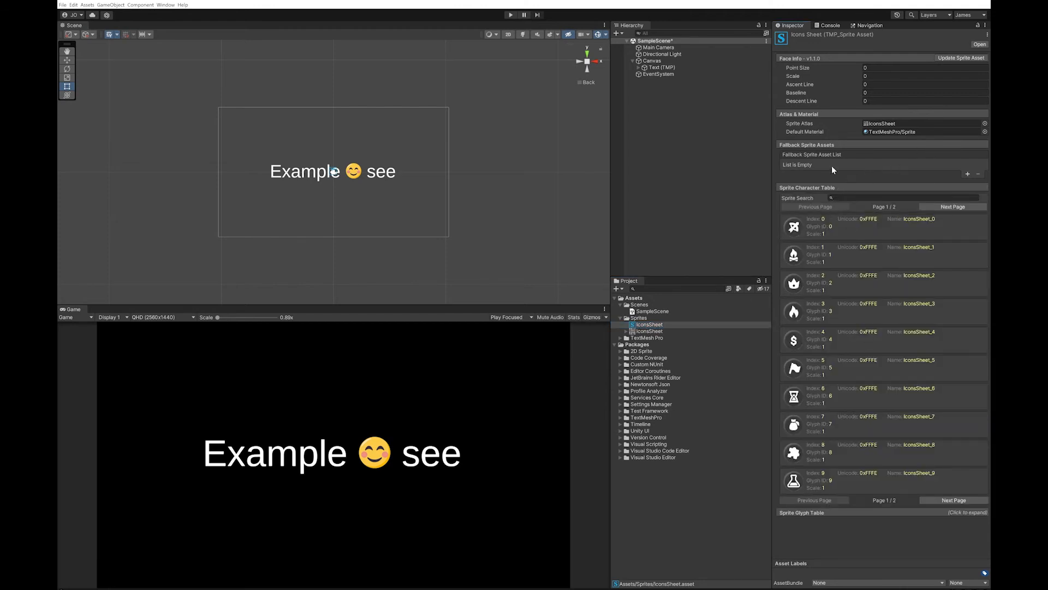
pyautogui.click(807, 186)
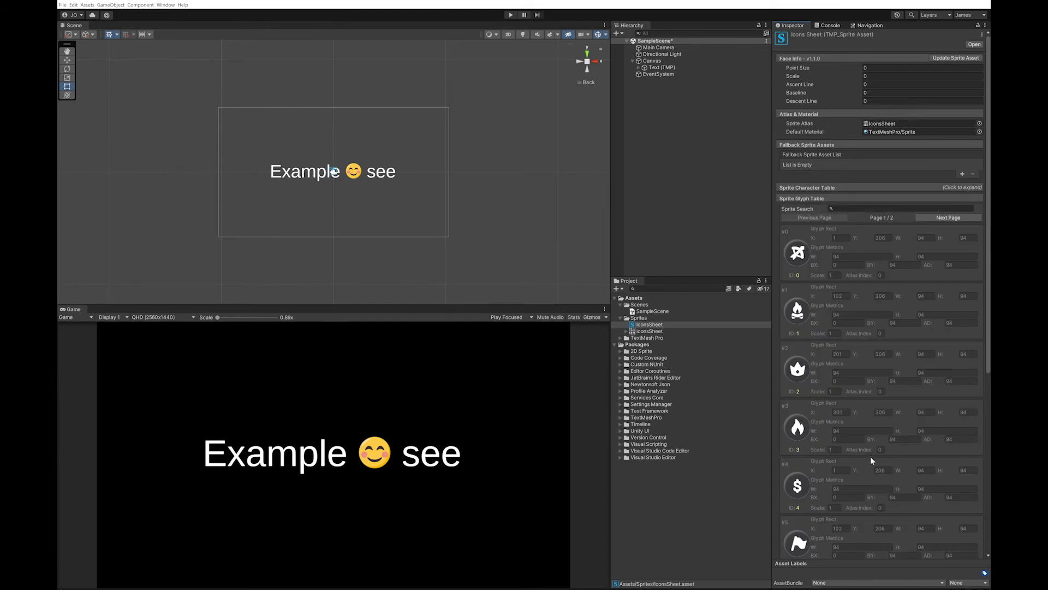
pyautogui.click(801, 198)
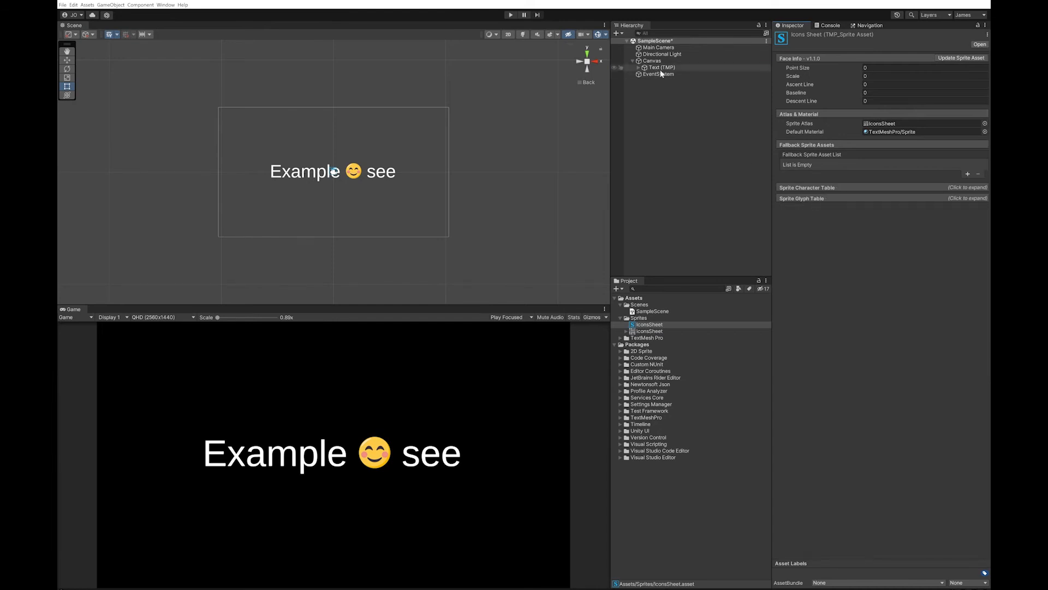
# Set the Text (TMP) Sprite Asset to IconsSheet and select the IconsSheet asset.
pyautogui.click(661, 66)
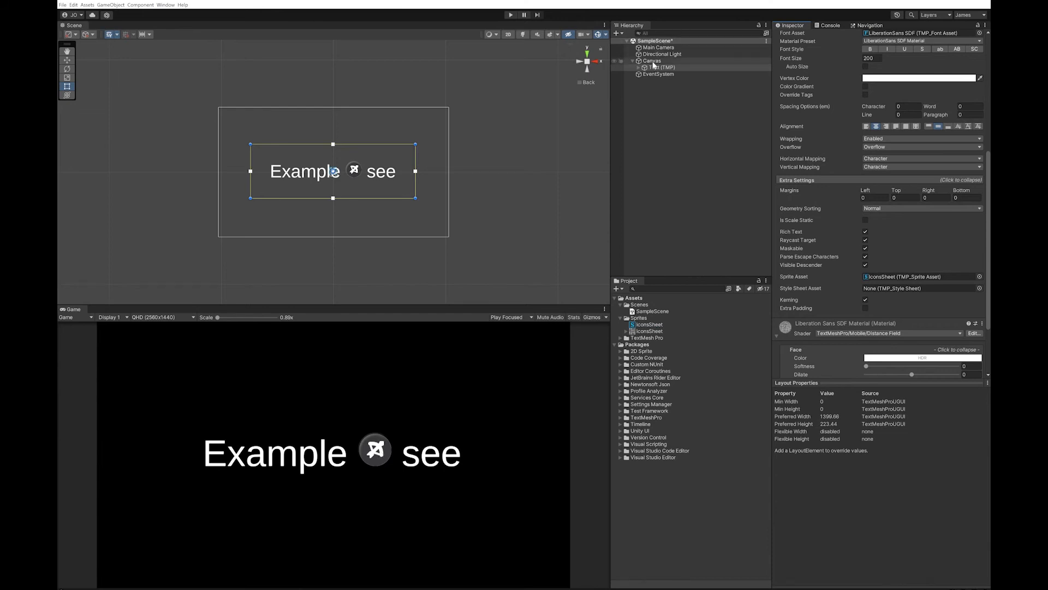
pyautogui.click(647, 324)
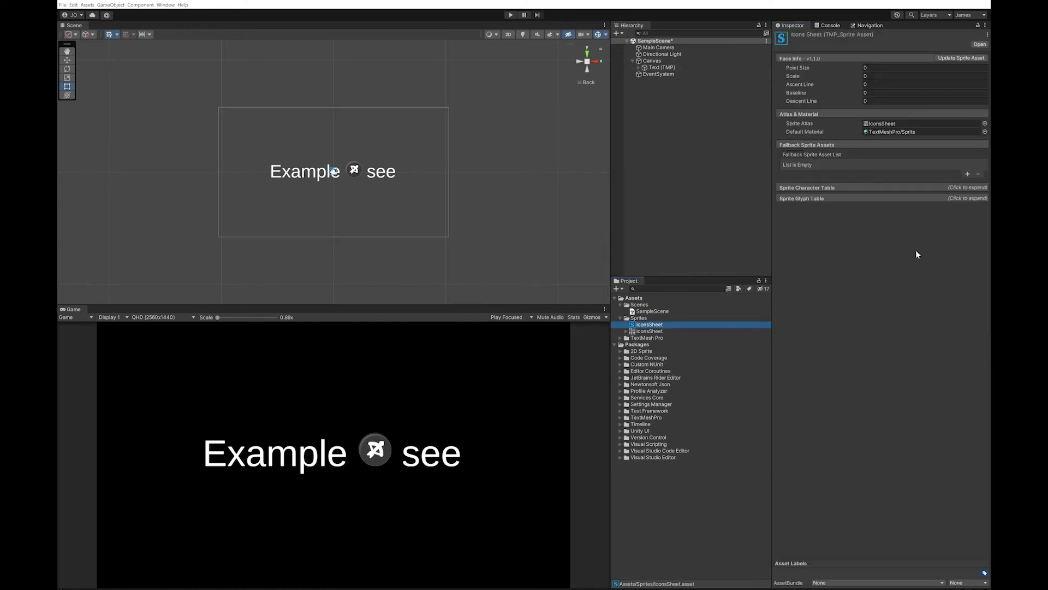
# Name the first entry in the Sprite Character Table 'Bow'.
pyautogui.click(806, 187)
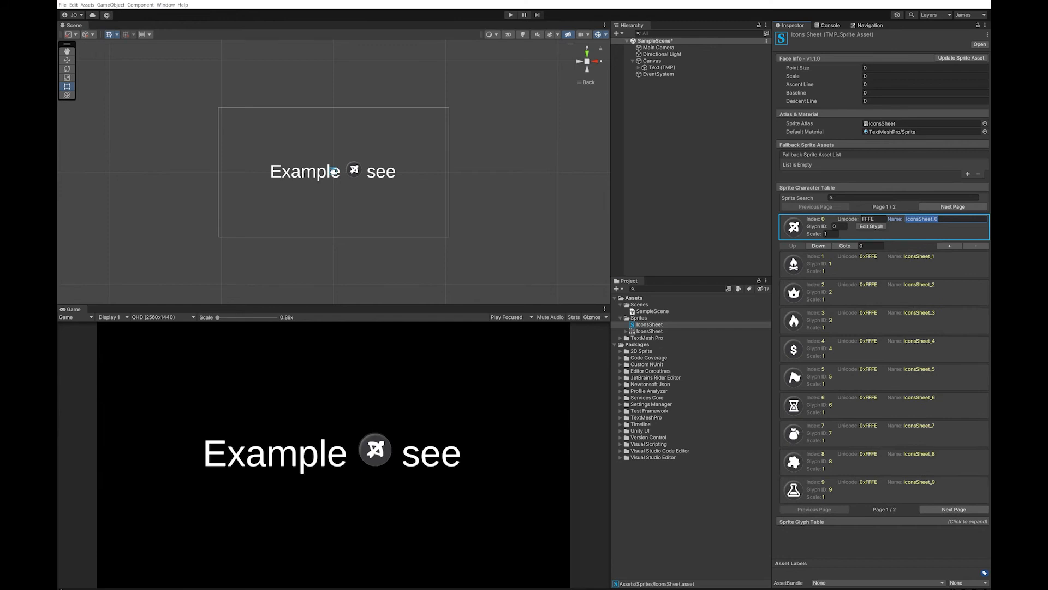
pyautogui.write('Bow')
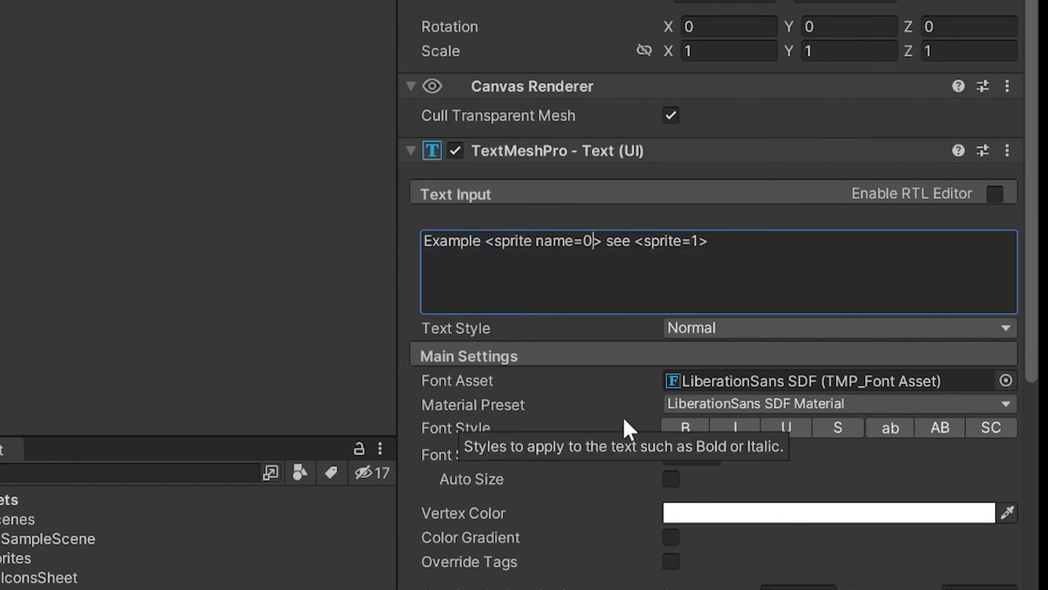
# Edit the text to 'Example <sprite name=bow> see <sprite=1>'.
pyautogui.write('bo')
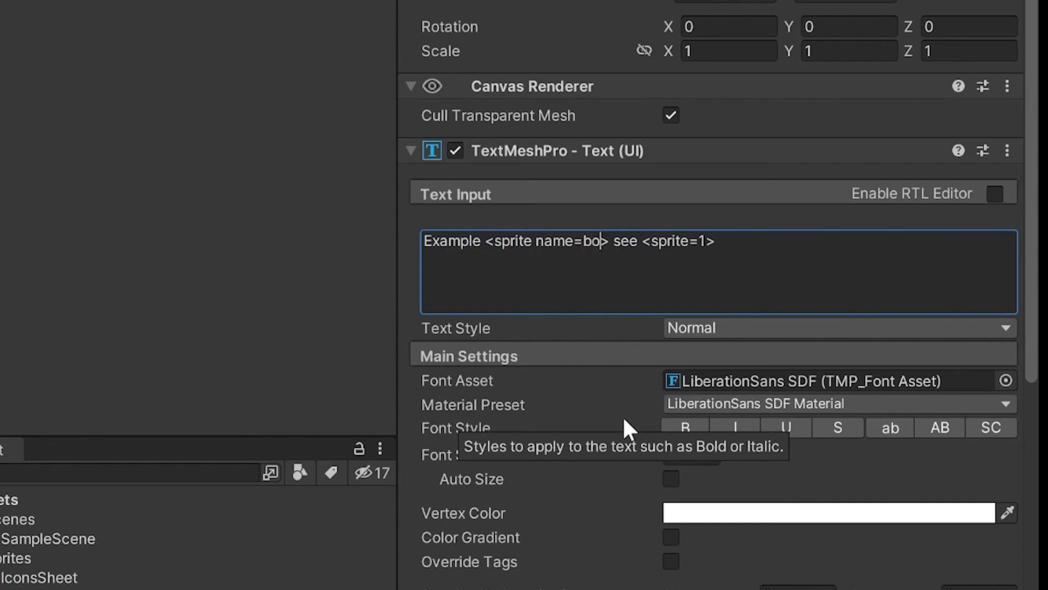
pyautogui.write('w')
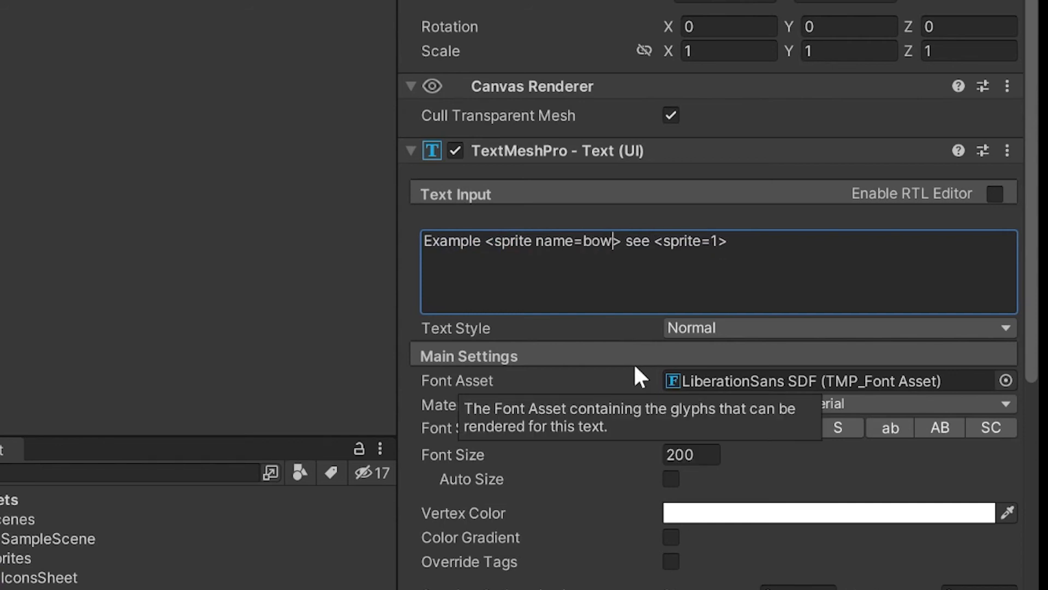
pyautogui.moveTo(639, 375)
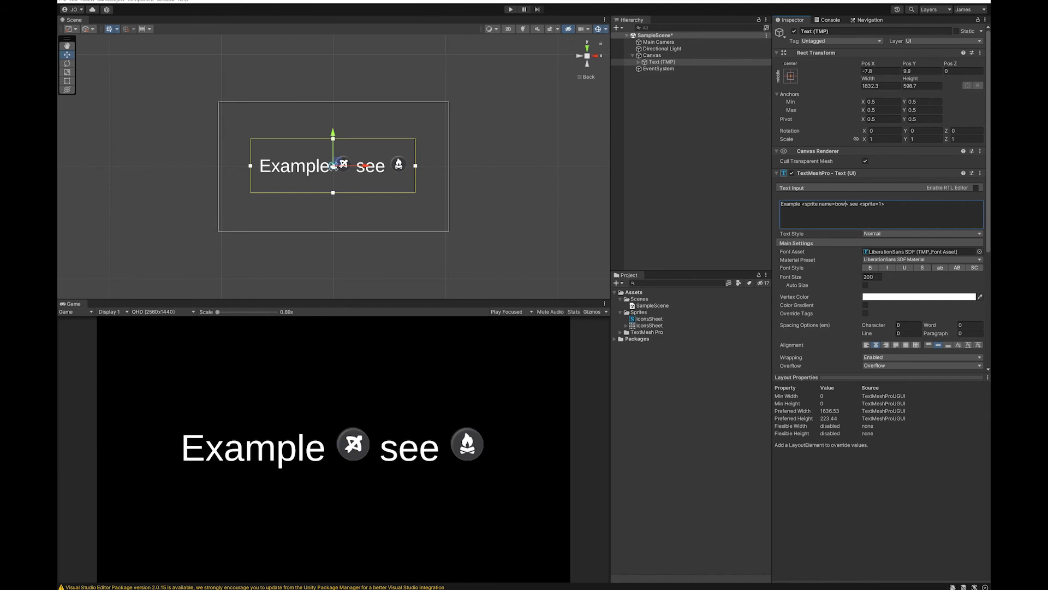
pyautogui.moveTo(538, 582)
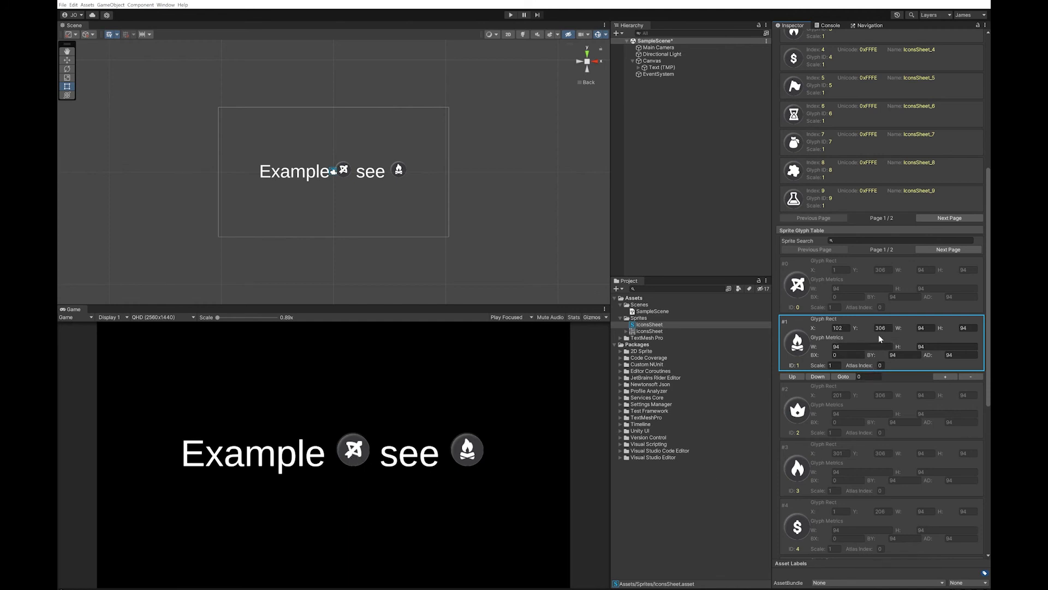
pyautogui.moveTo(894, 397)
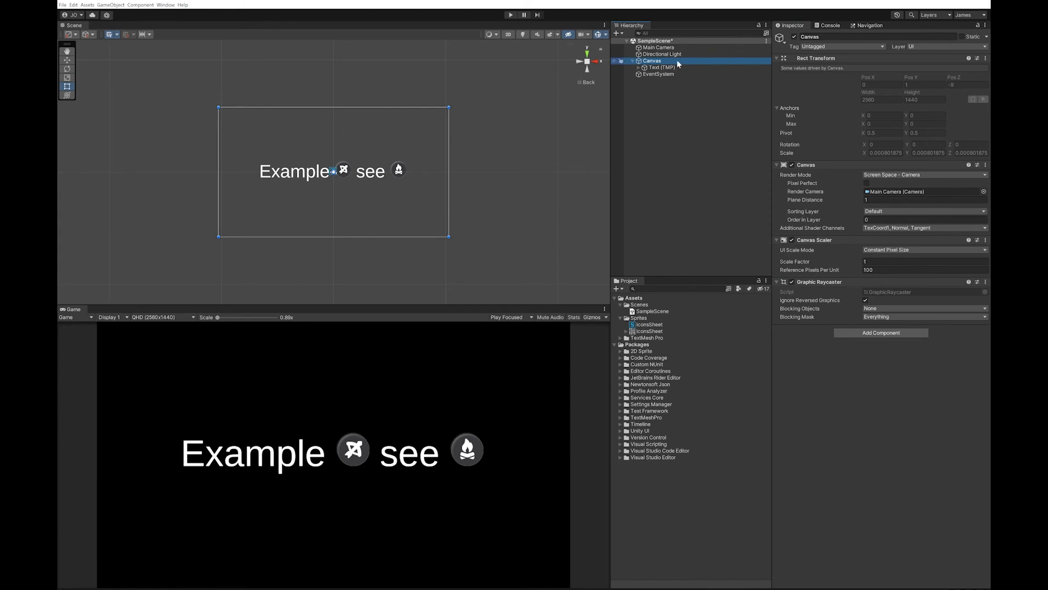
# Set TextMesh Pro's Default Sprite Asset to IconsSheet in Project Settings.
pyautogui.click(662, 67)
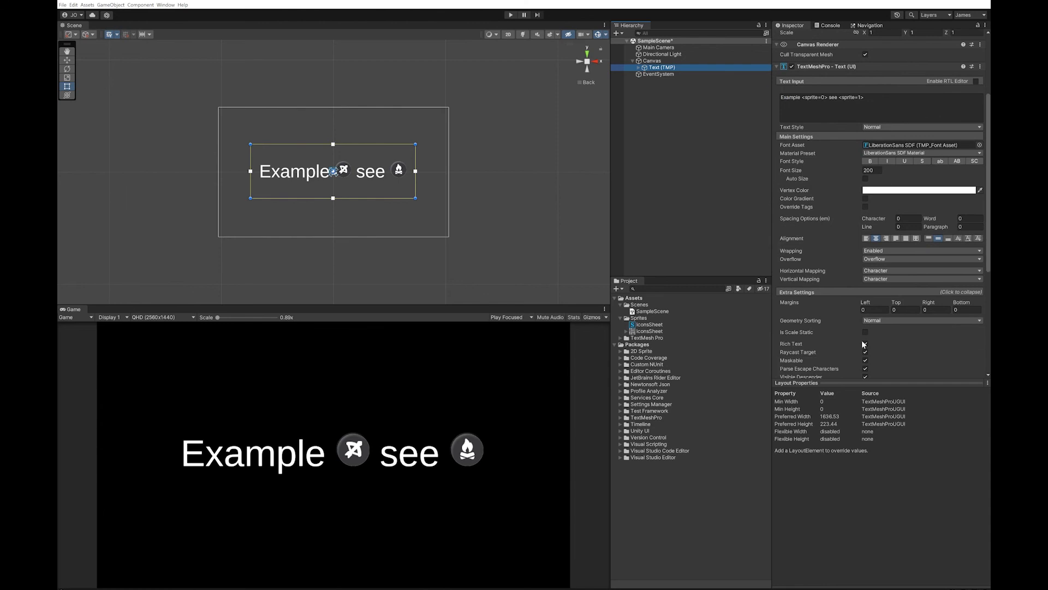
pyautogui.scroll(-3)
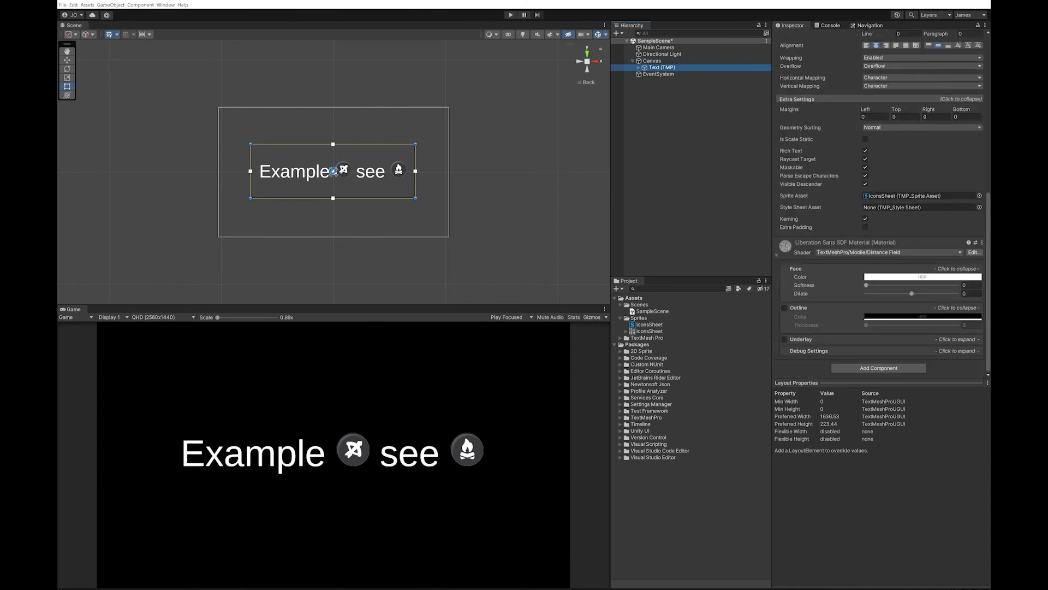
pyautogui.click(73, 4)
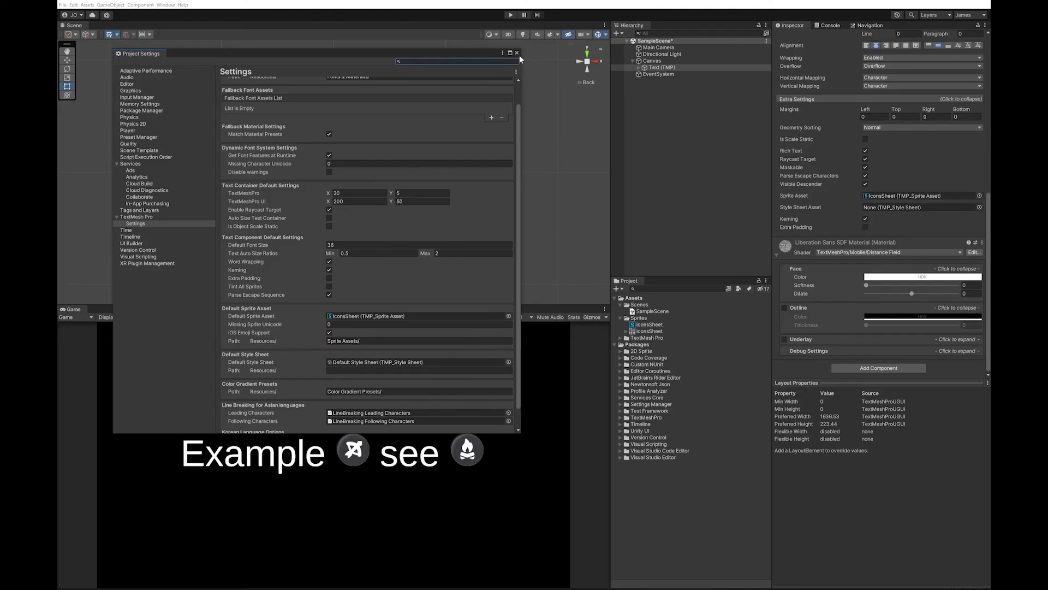
pyautogui.click(516, 53)
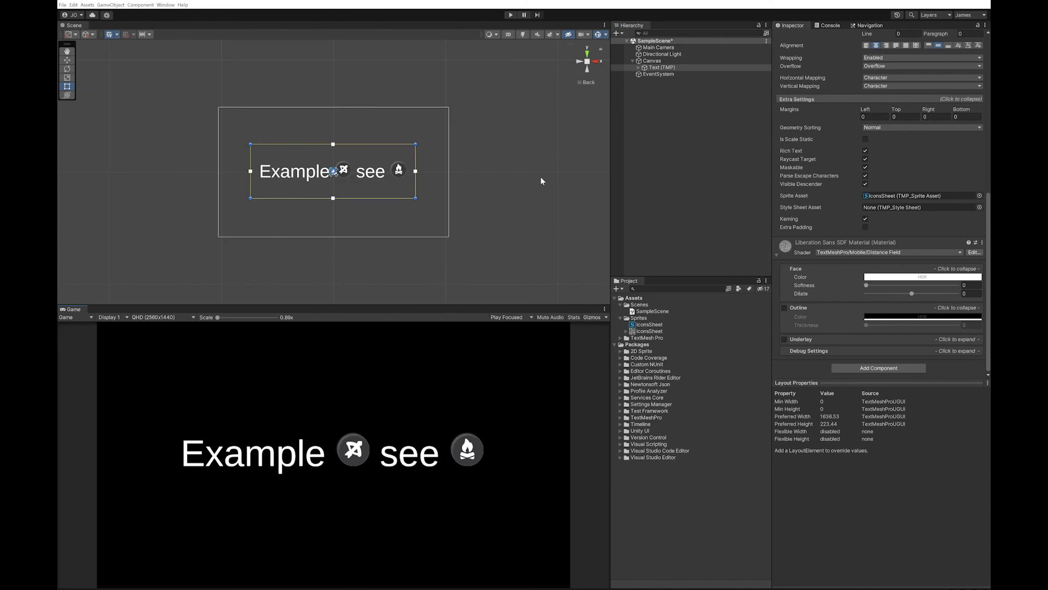